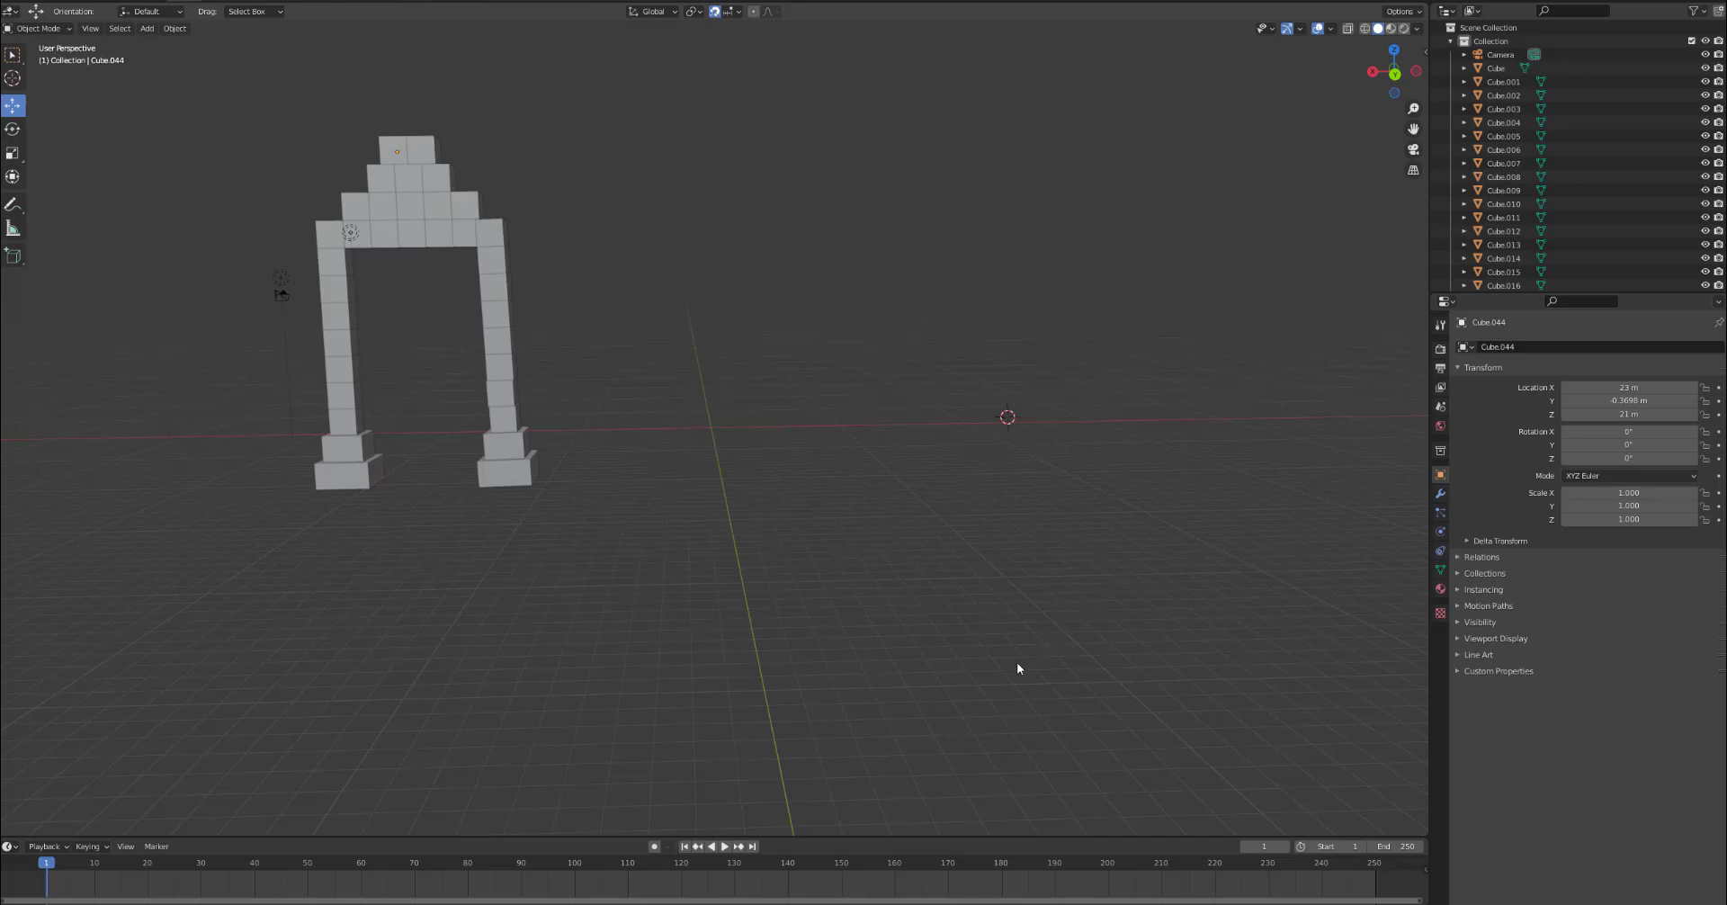
{"action": "mouse_move", "coordinate": [1073, 719]}
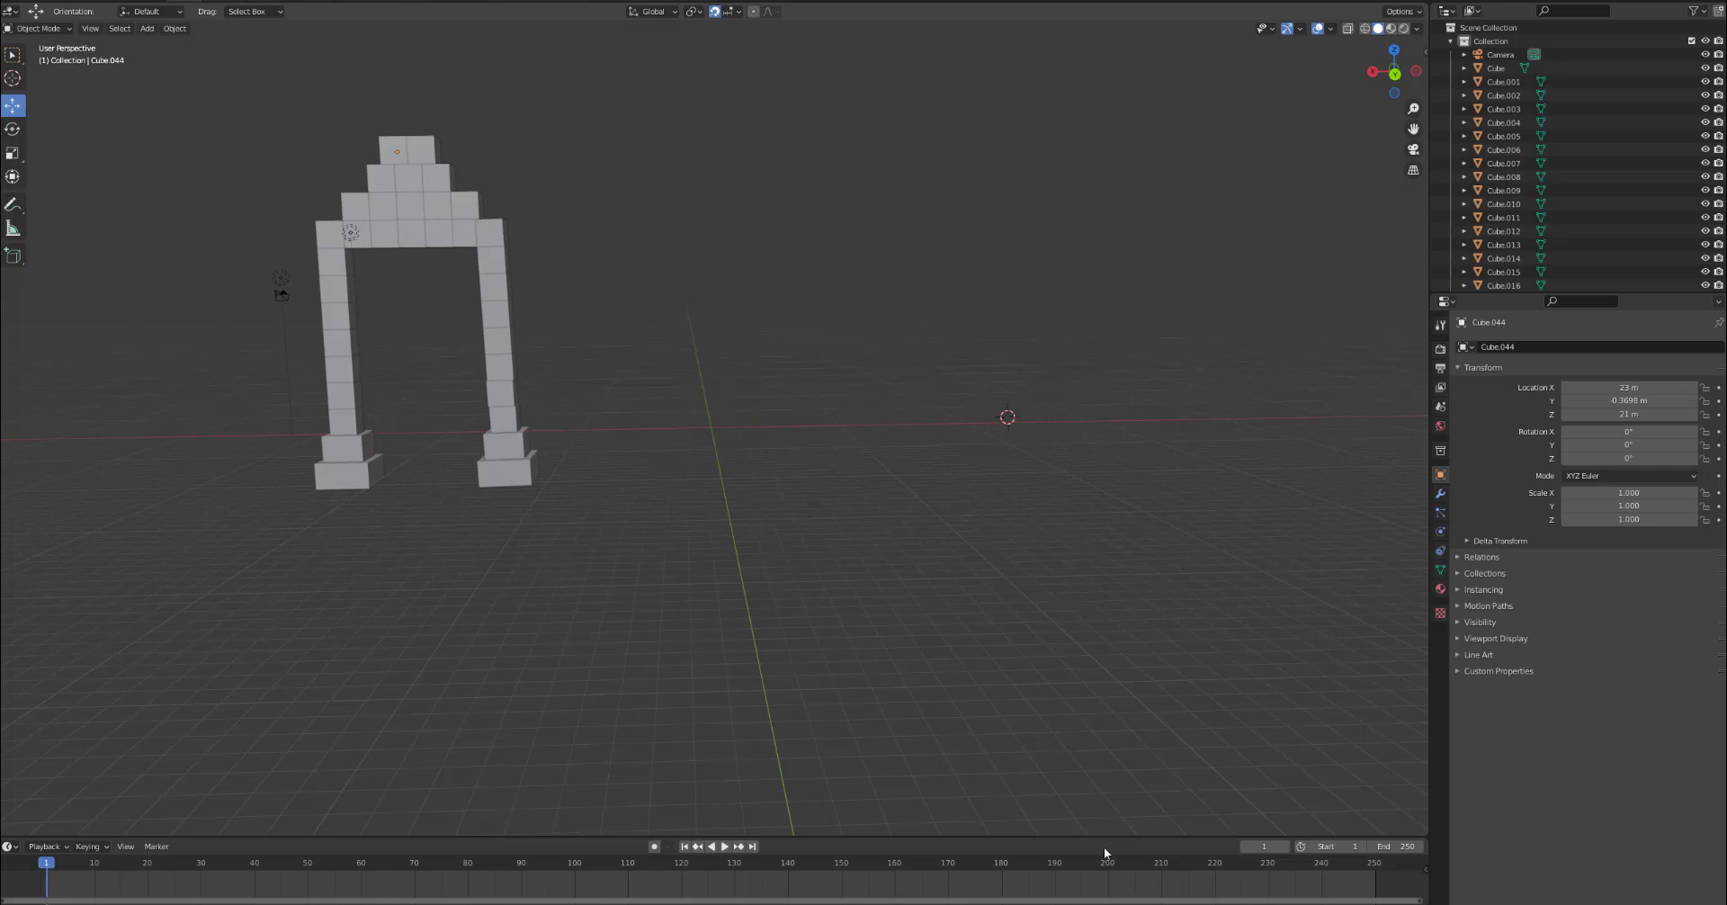
{"action": "mouse_move", "coordinate": [1093, 857]}
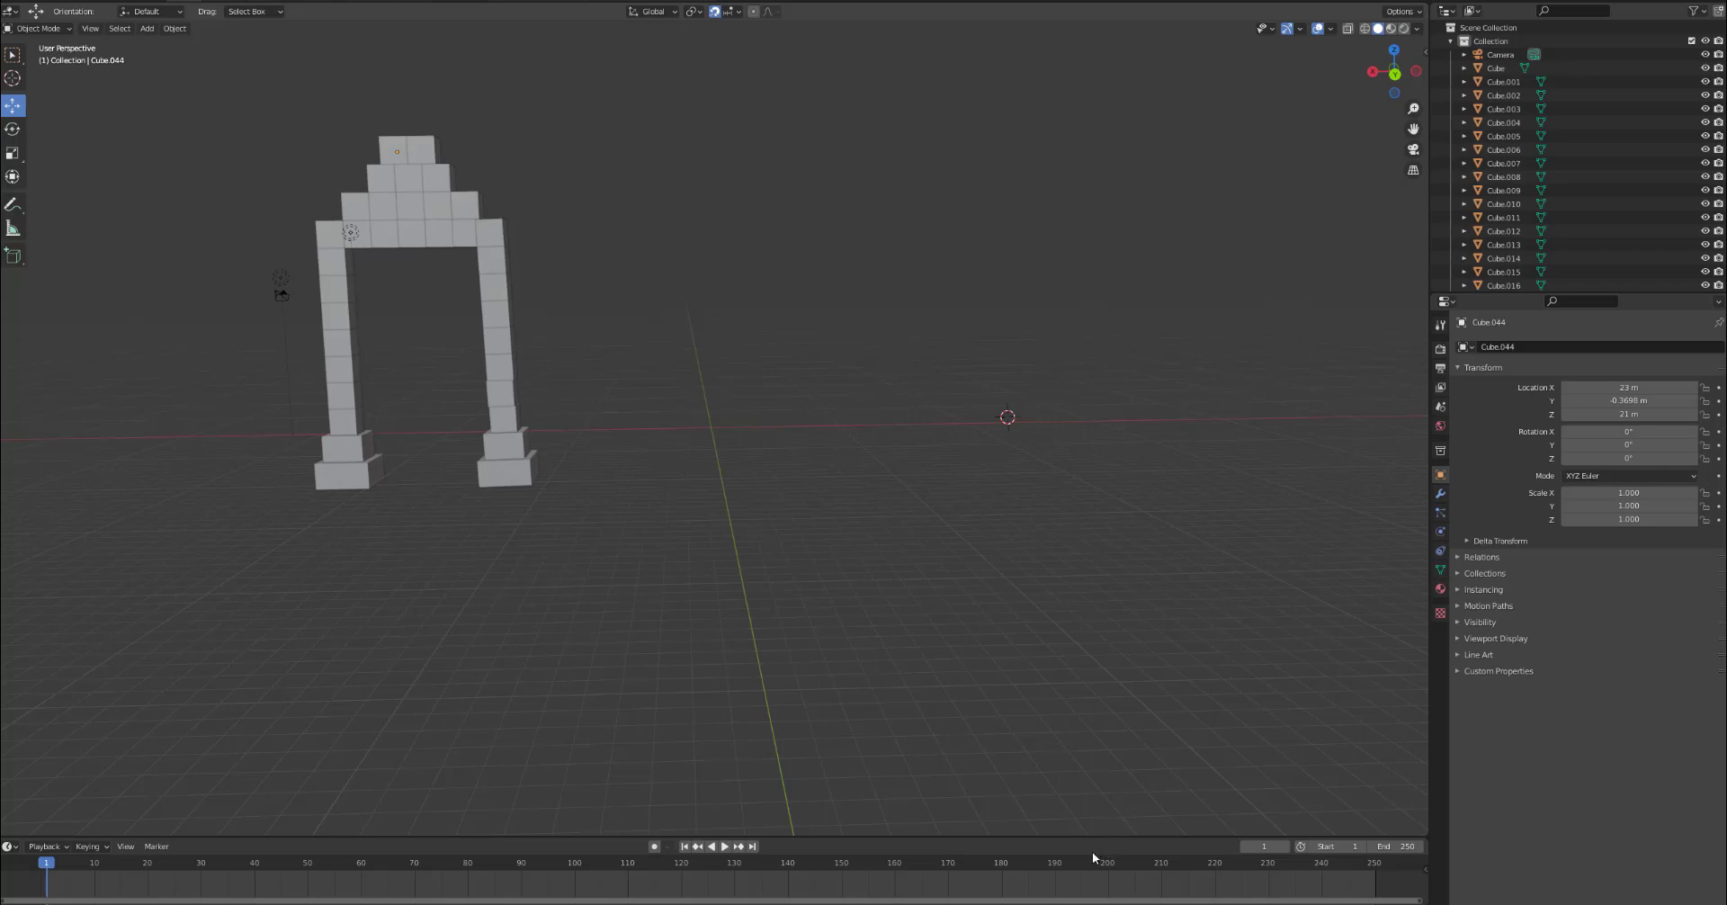
{"action": "mouse_move", "coordinate": [583, 552]}
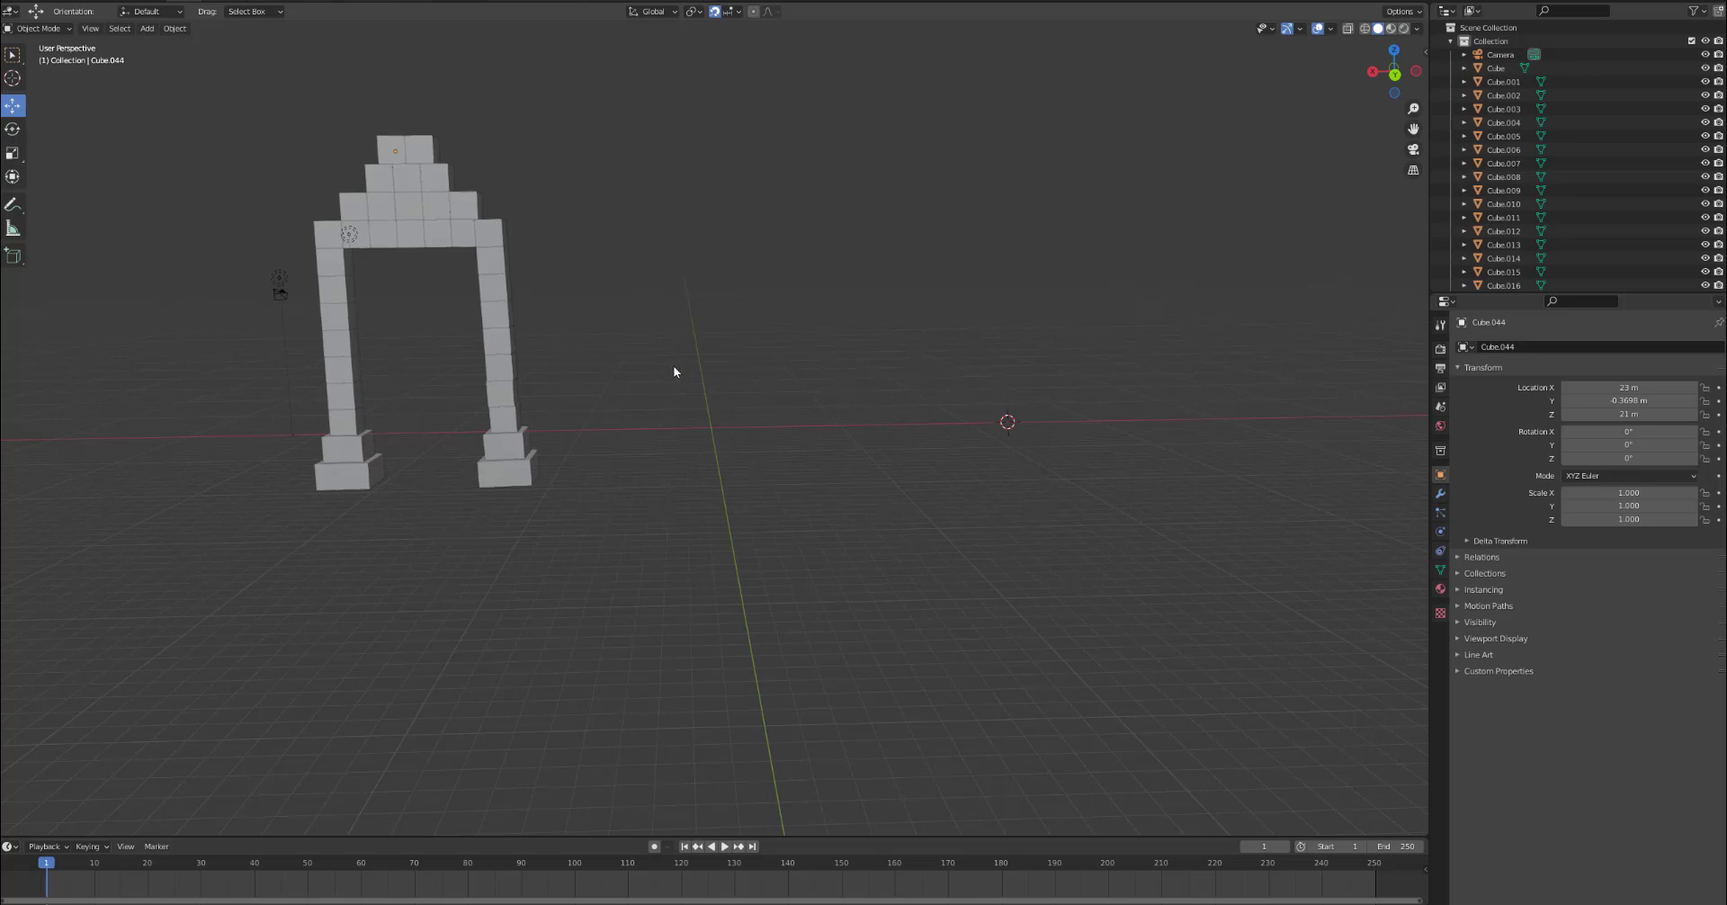
{"action": "mouse_move", "coordinate": [650, 383]}
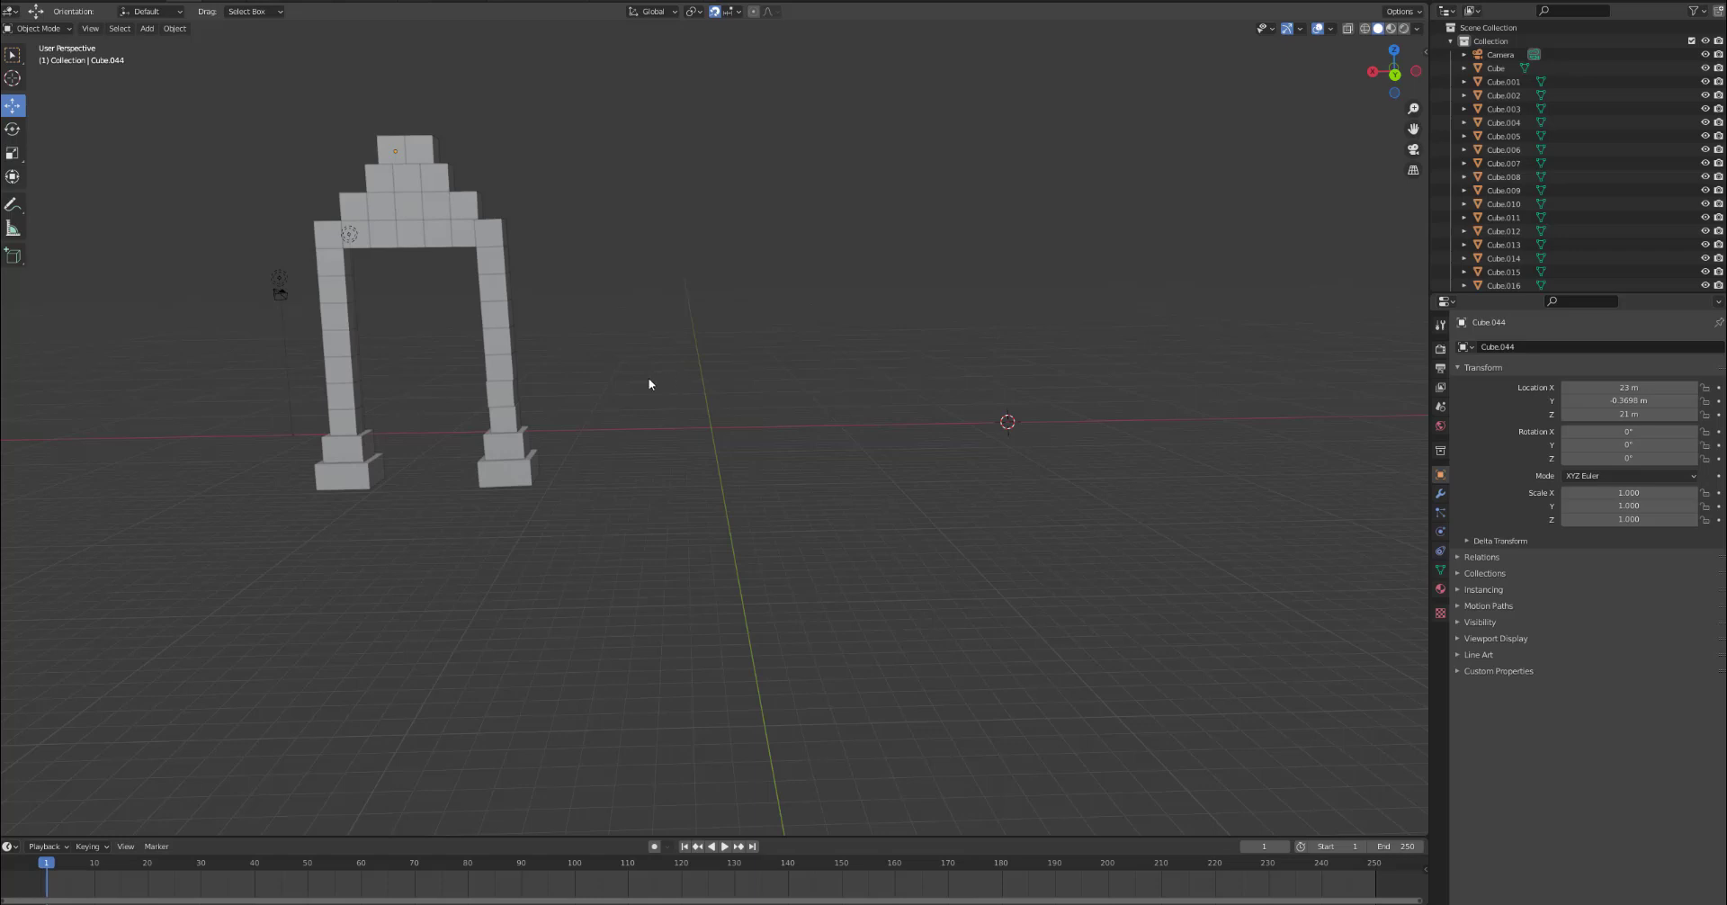
{"action": "mouse_move", "coordinate": [344, 403]}
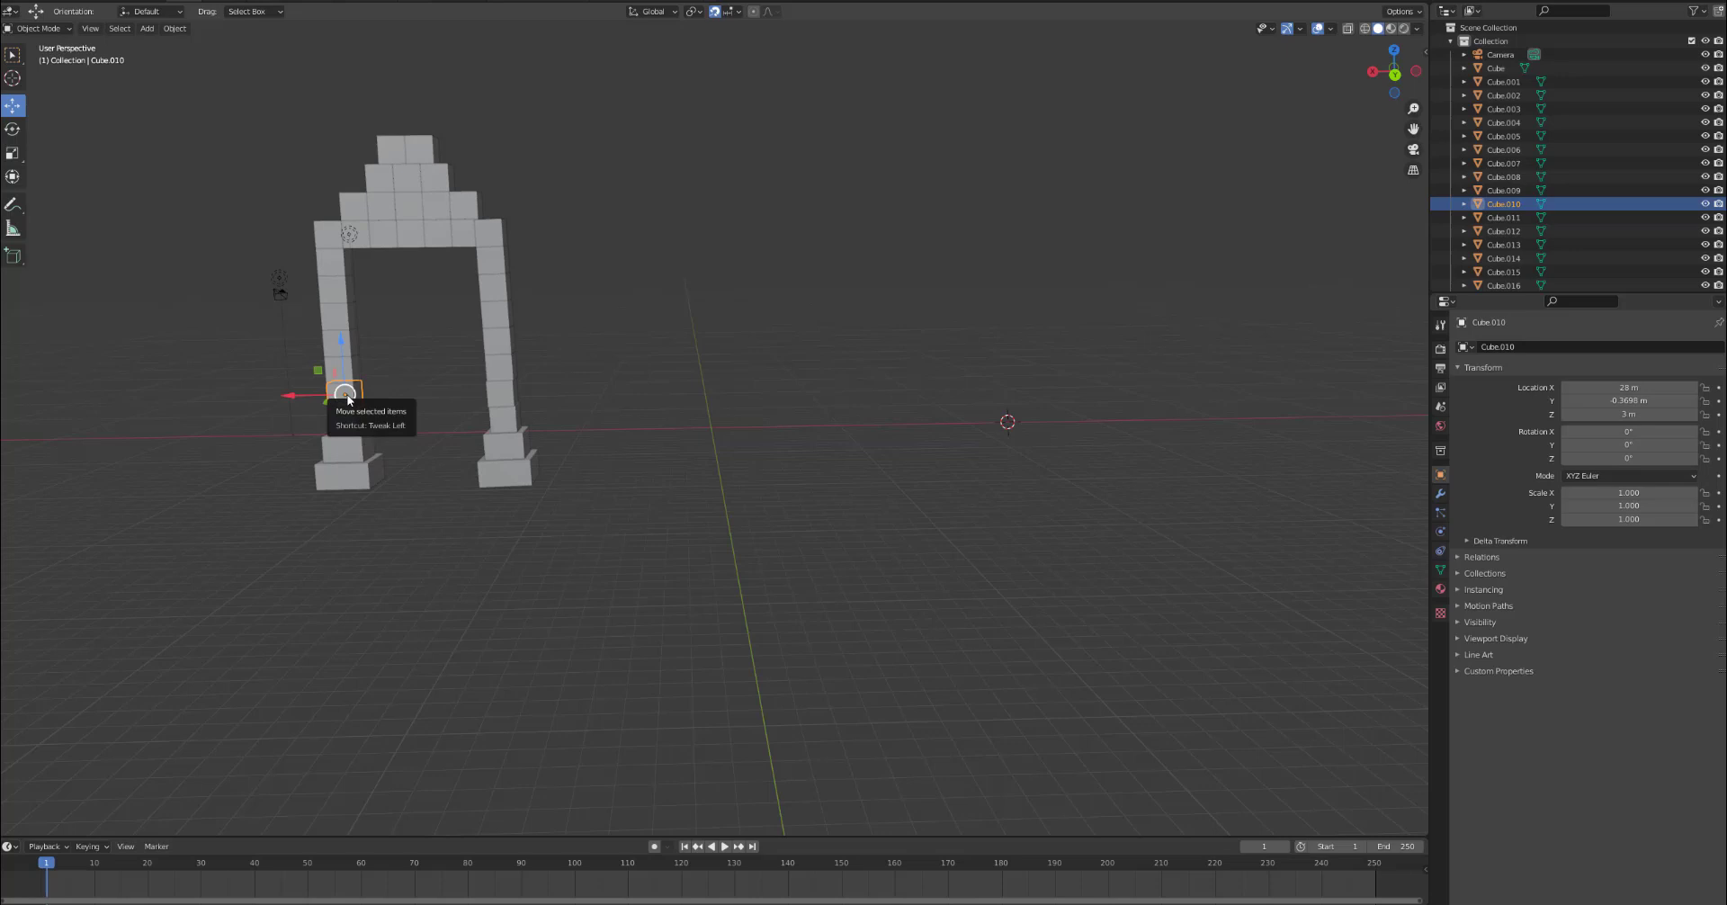
Duplicate the arch block, place the copy alone on the grid beside the arch, and reselect it.
{"action": "right_click", "coordinate": [347, 396]}
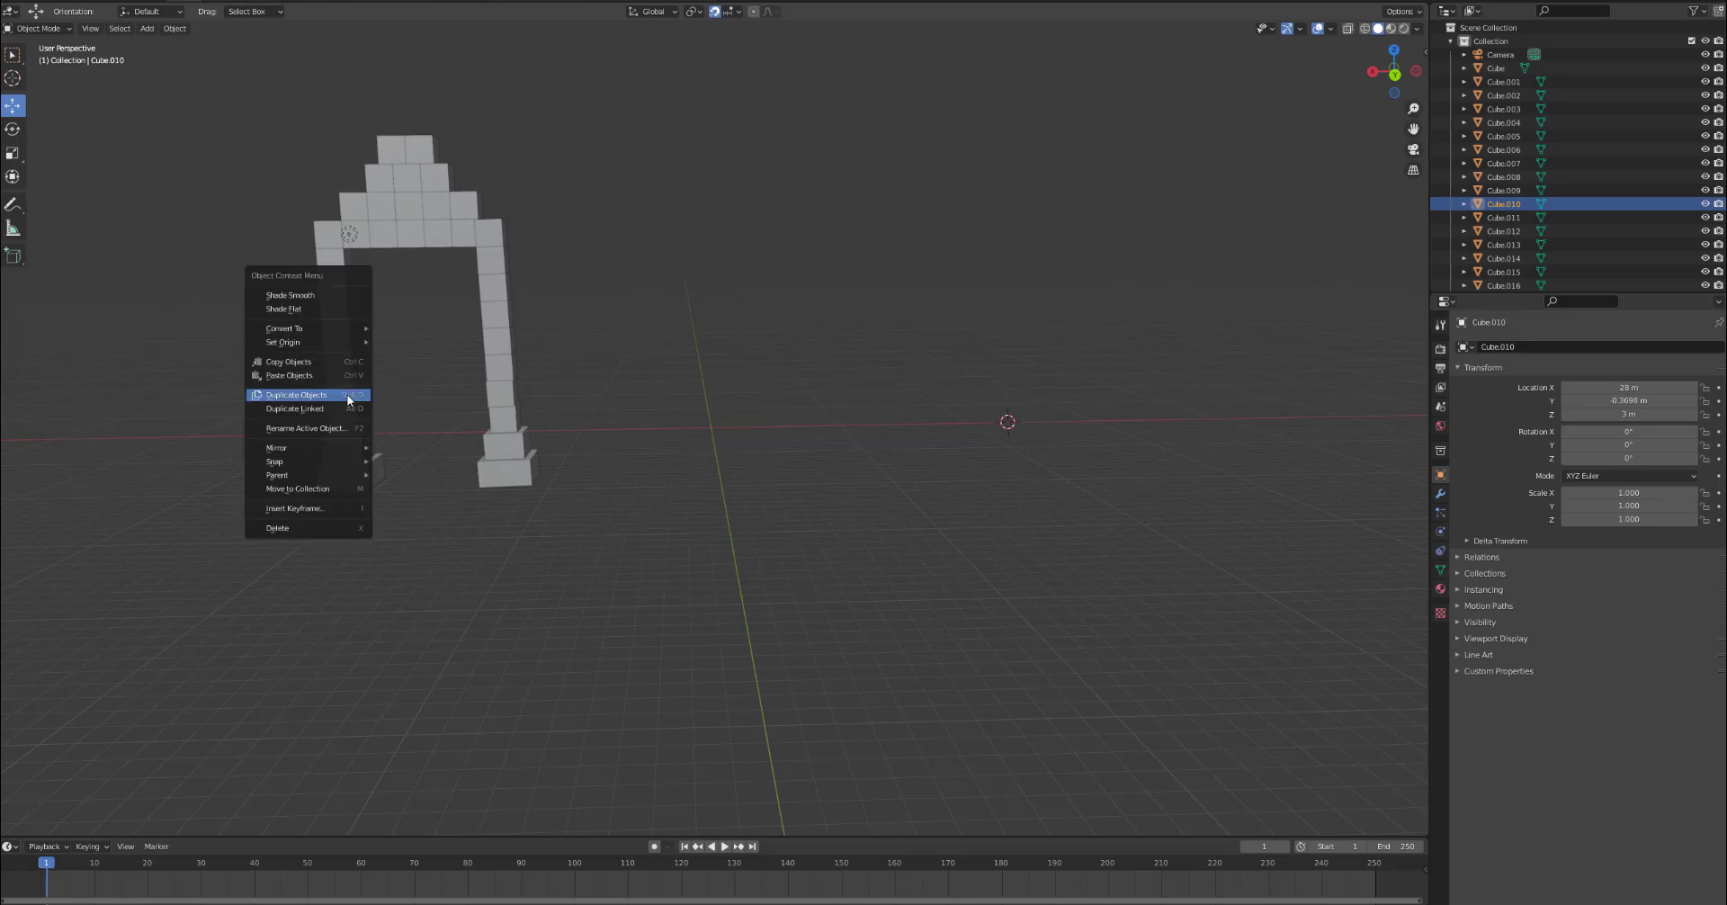
{"action": "left_click", "coordinate": [295, 394]}
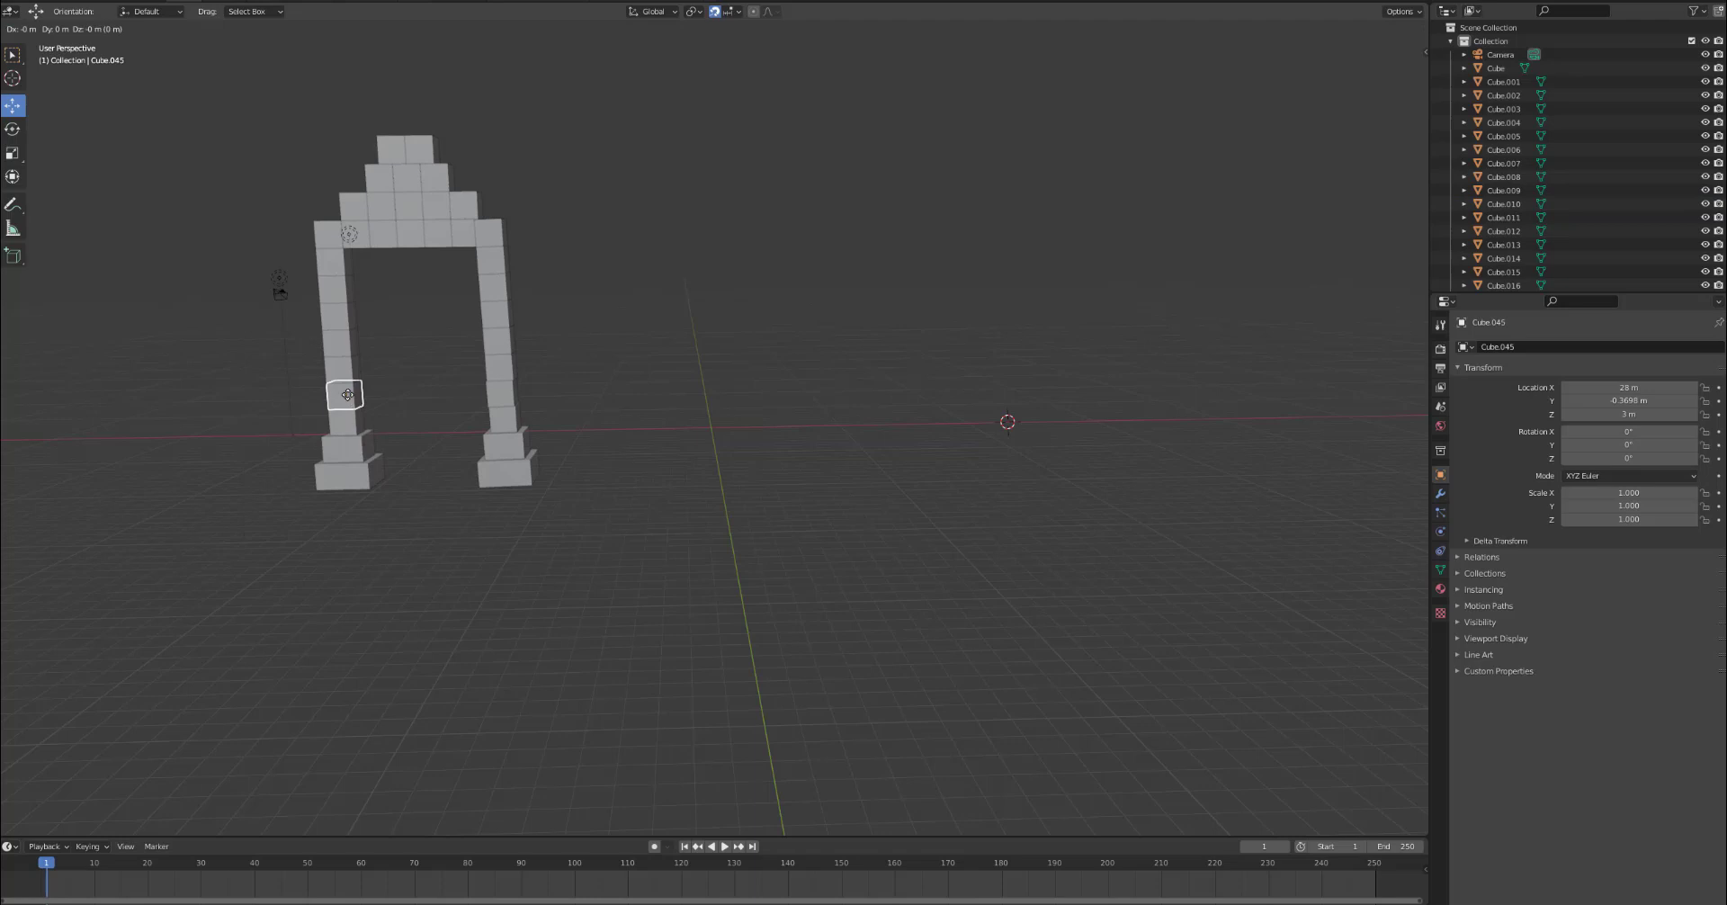
{"action": "left_click_drag", "start_coordinate": [347, 394], "coordinate": [606, 405]}
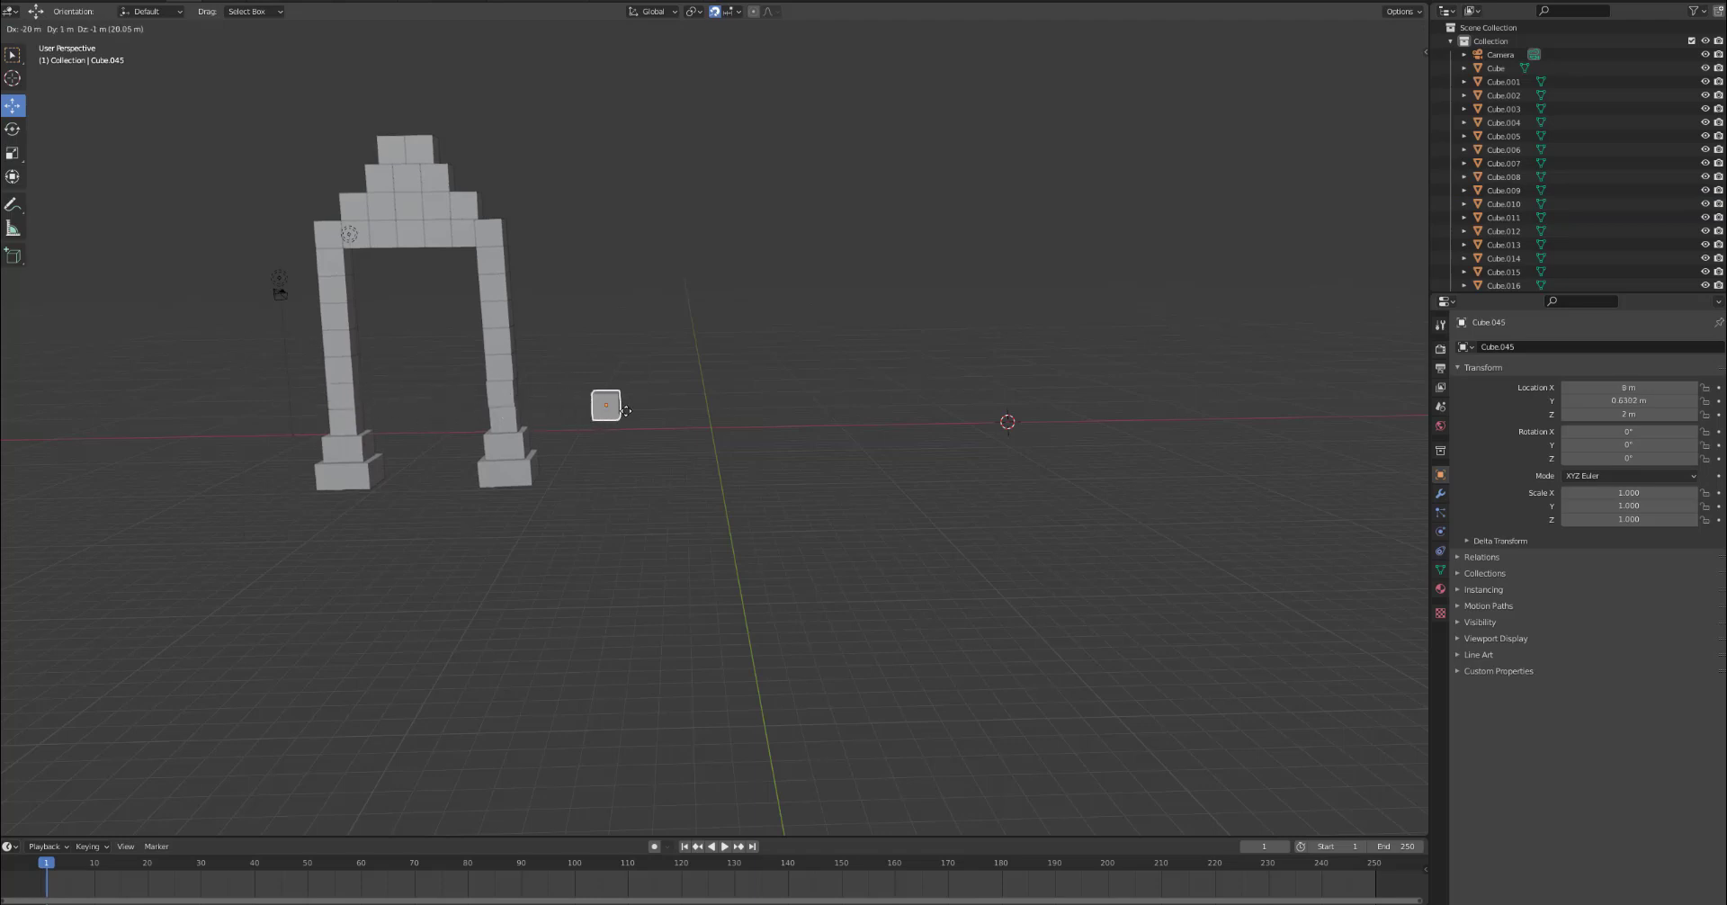
{"action": "left_click_drag", "start_coordinate": [605, 405], "coordinate": [738, 457]}
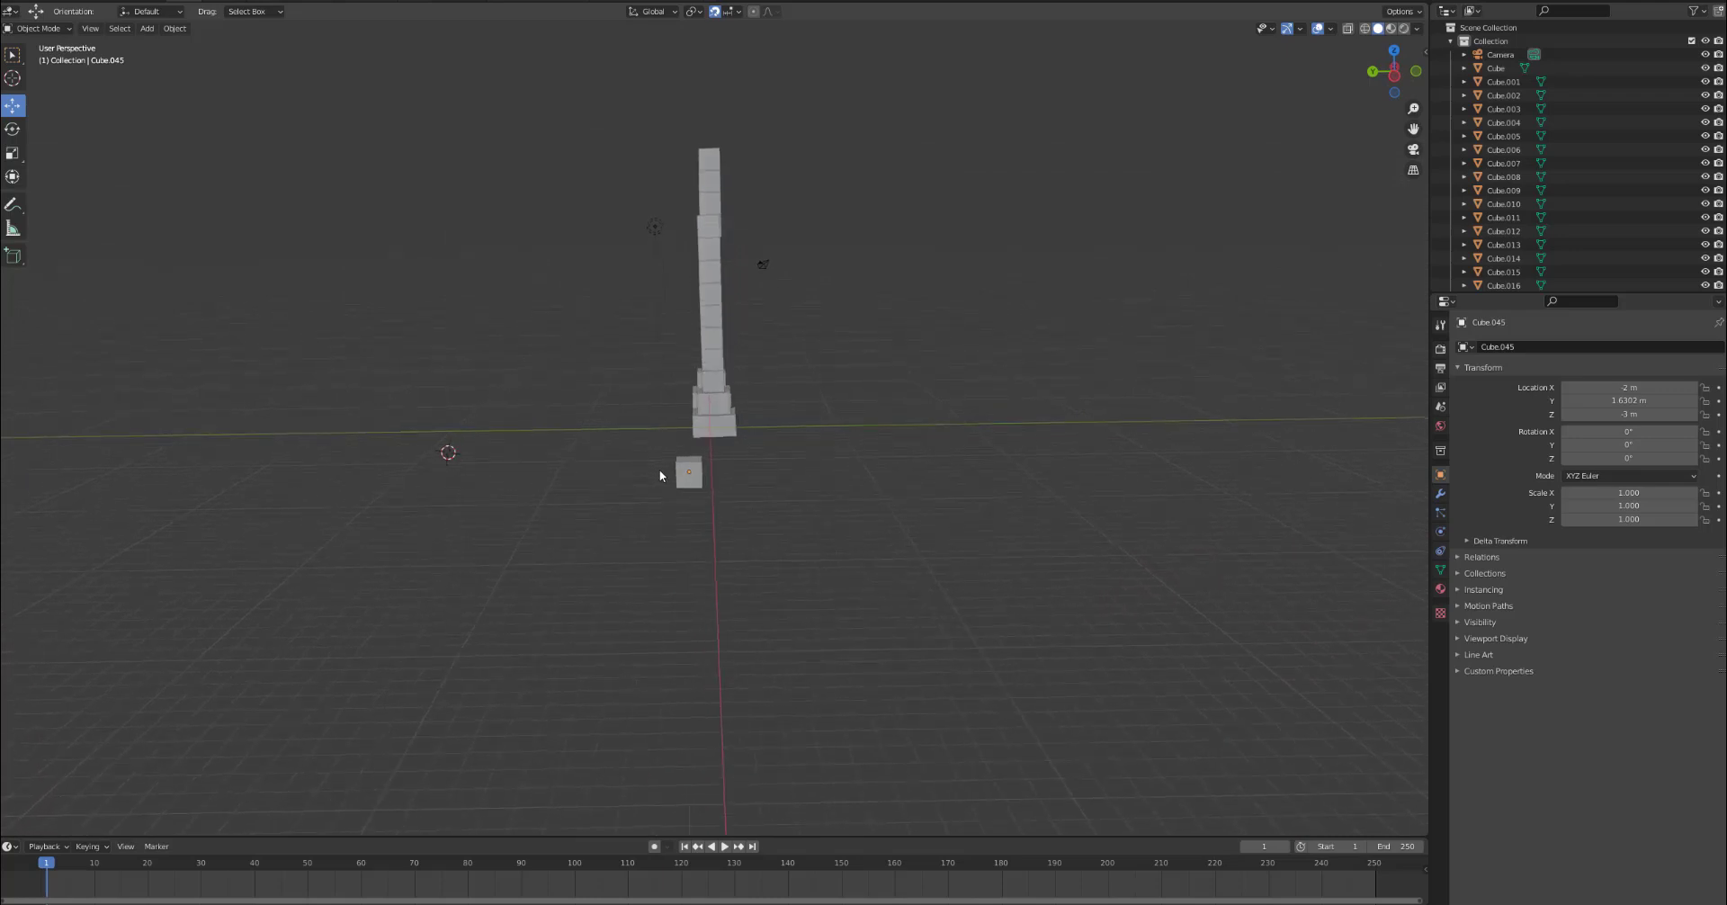
{"action": "left_click", "coordinate": [687, 473]}
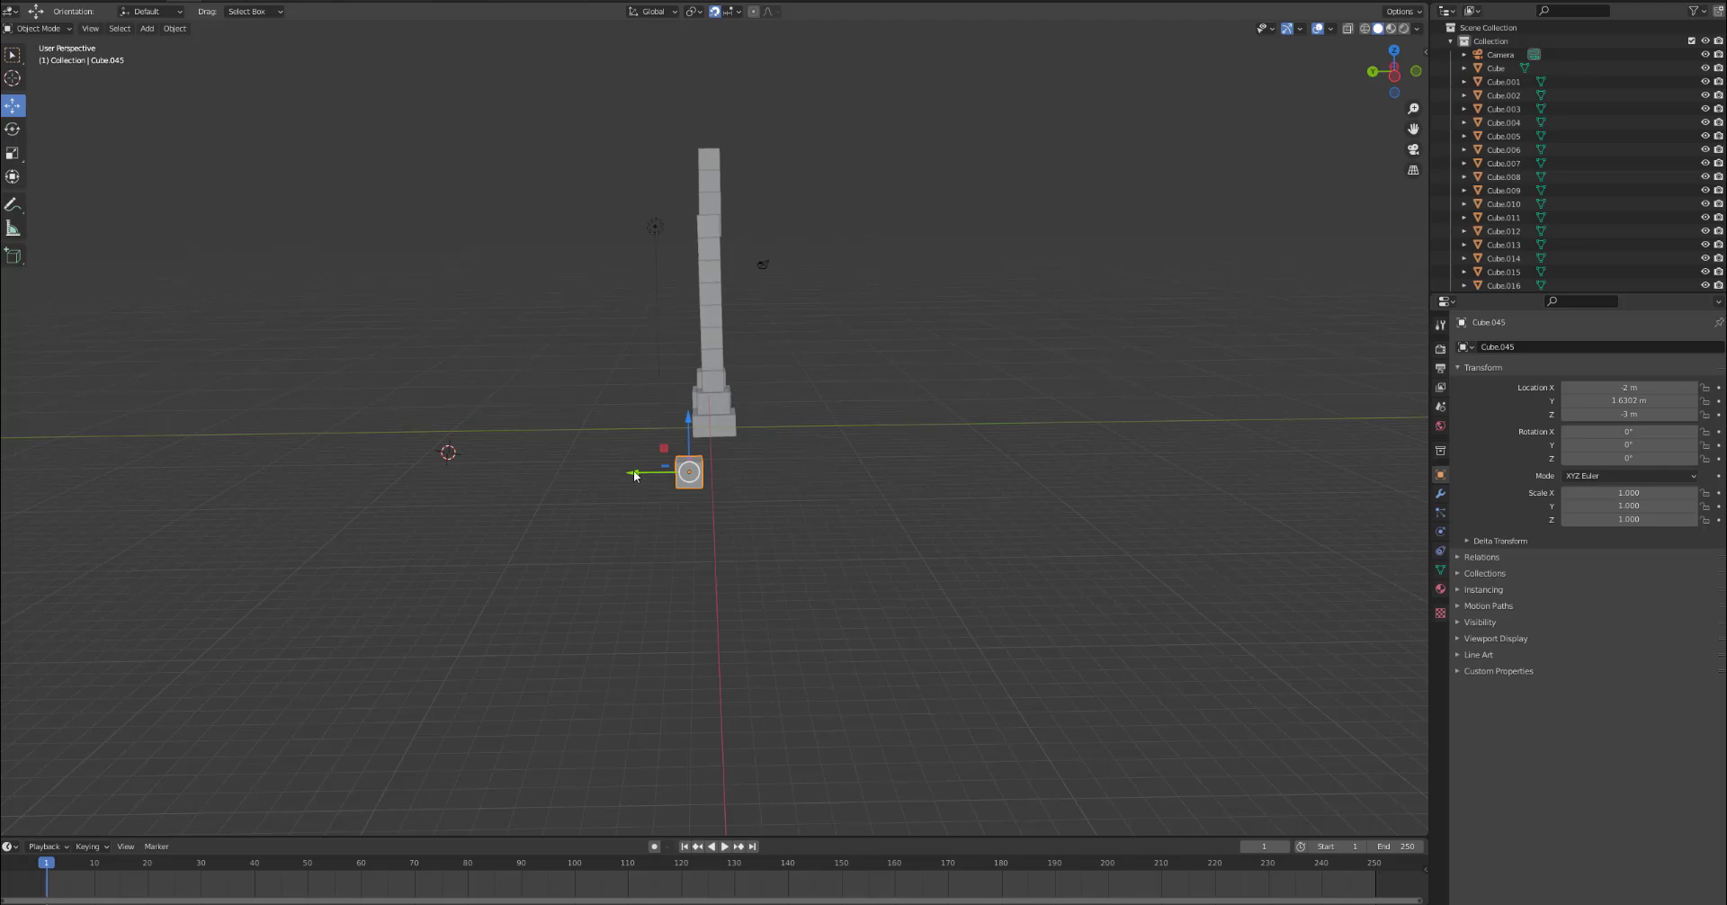
{"action": "mouse_move", "coordinate": [16, 105]}
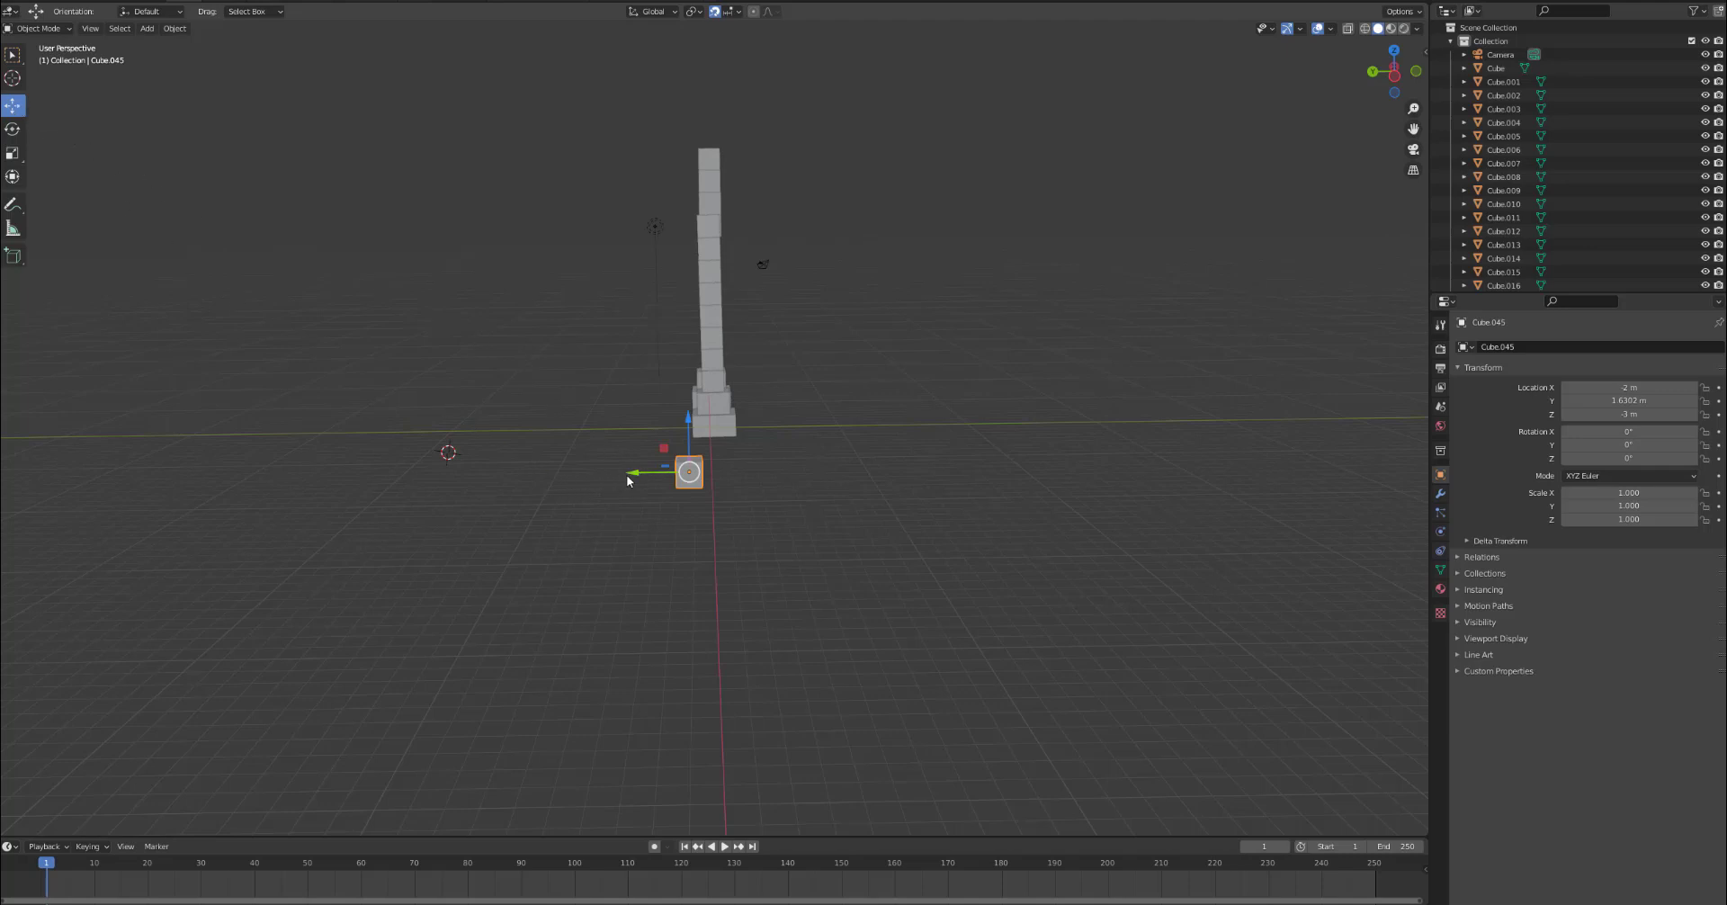
{"action": "mouse_move", "coordinate": [631, 477]}
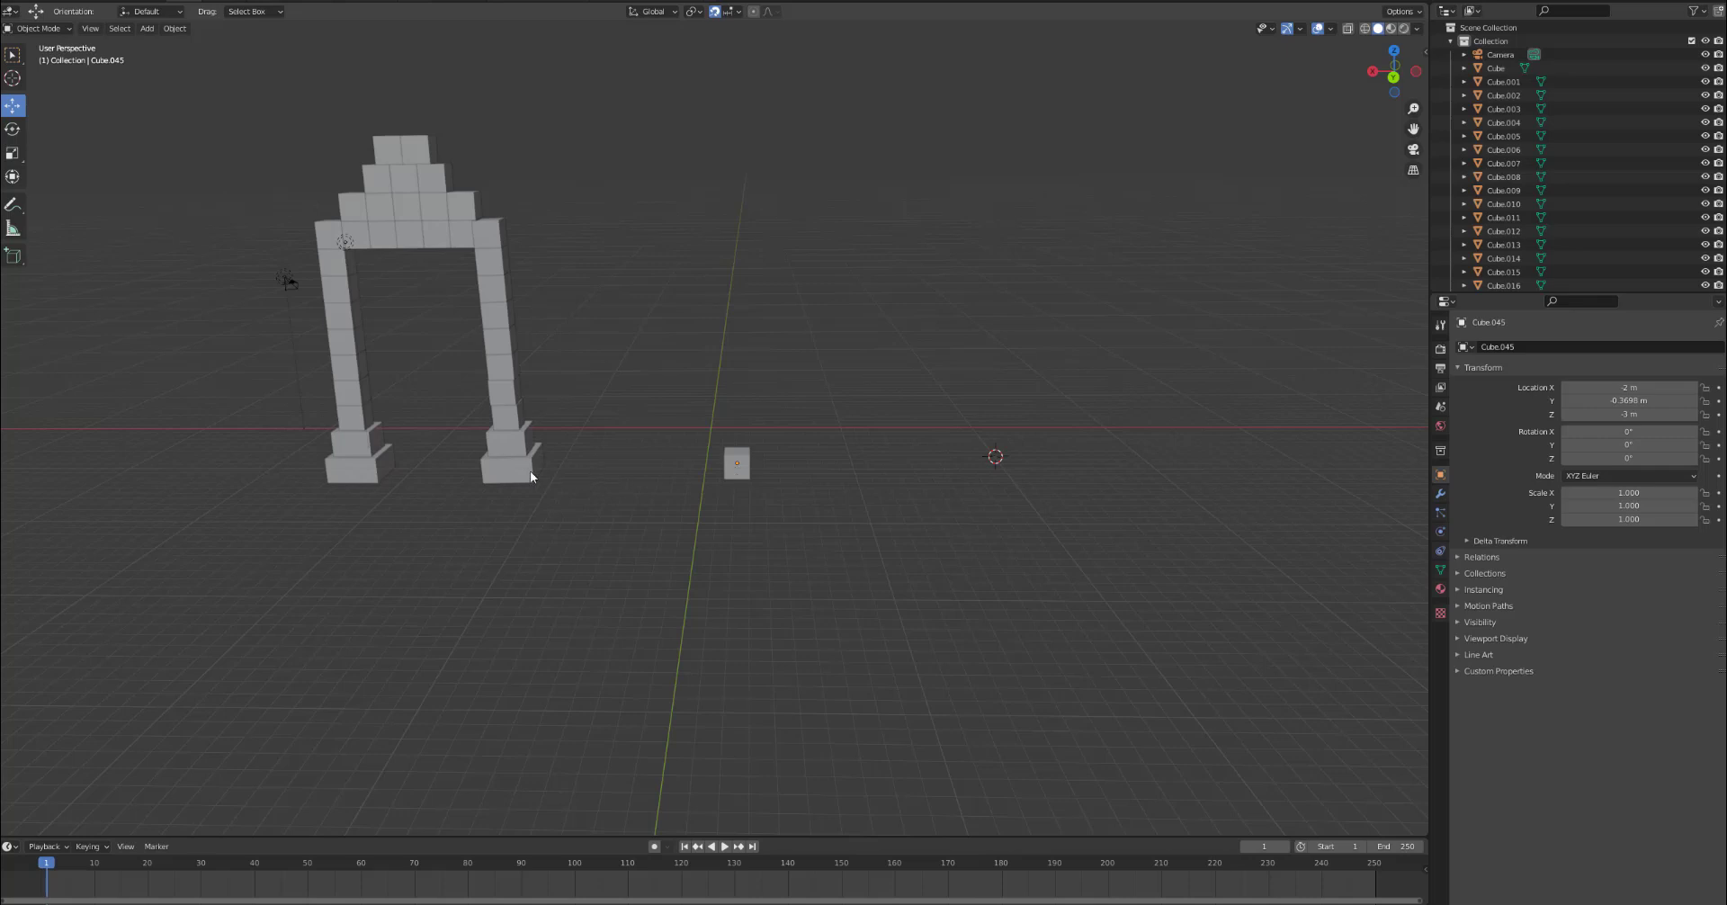
{"action": "mouse_move", "coordinate": [502, 395]}
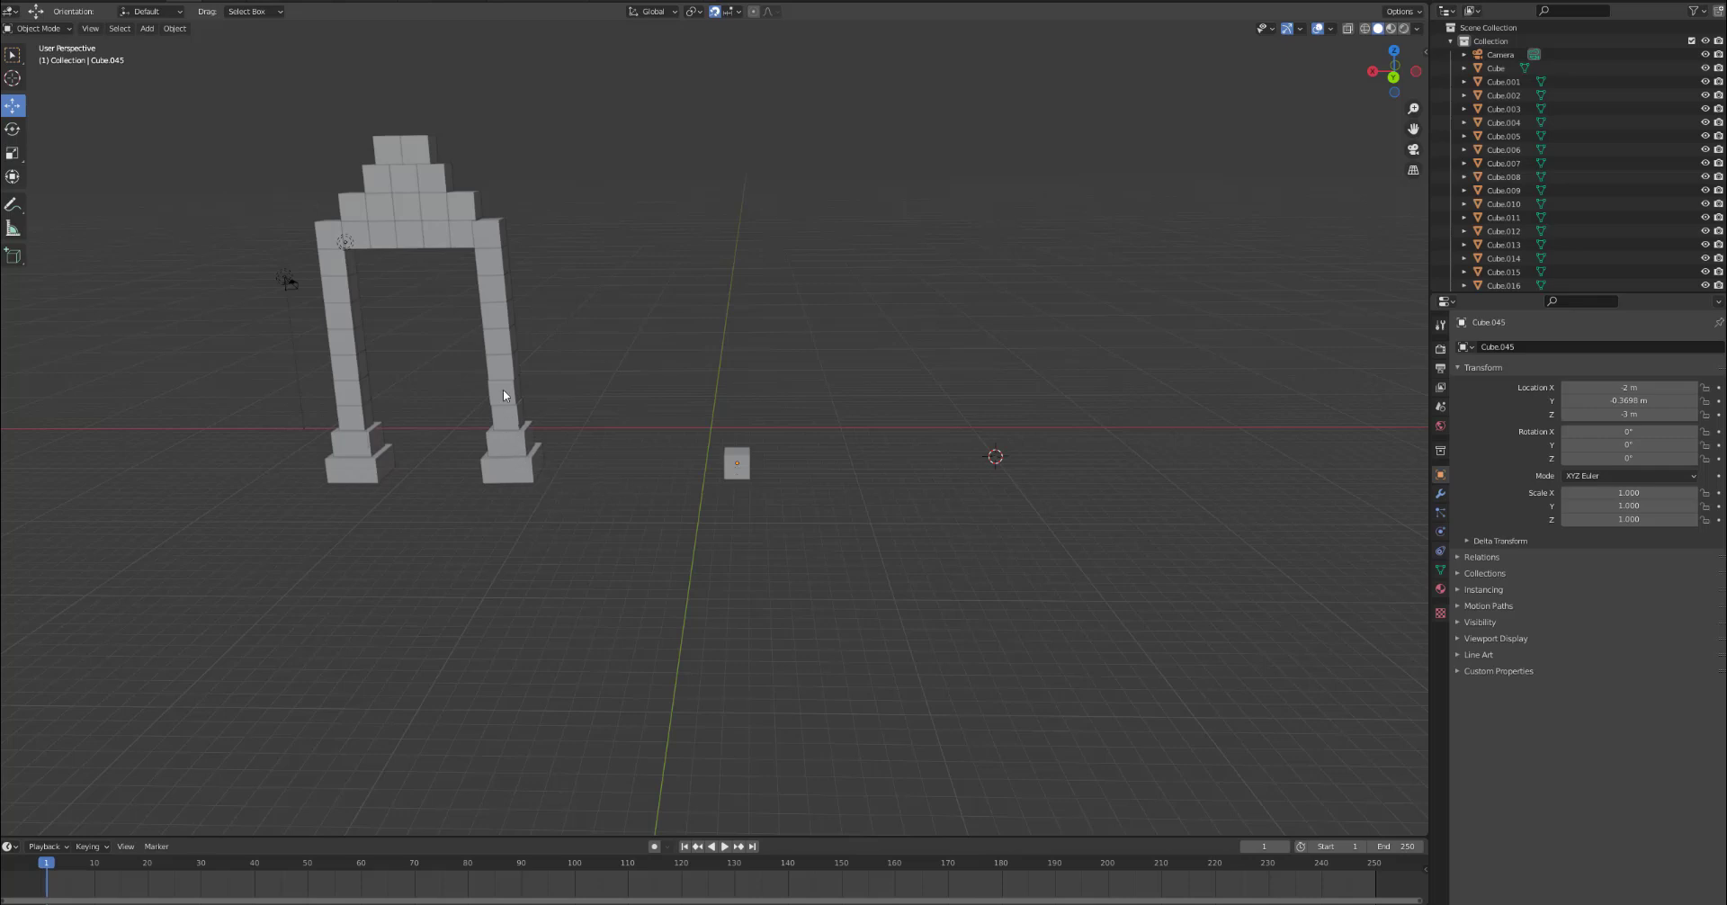
{"action": "mouse_move", "coordinate": [499, 323]}
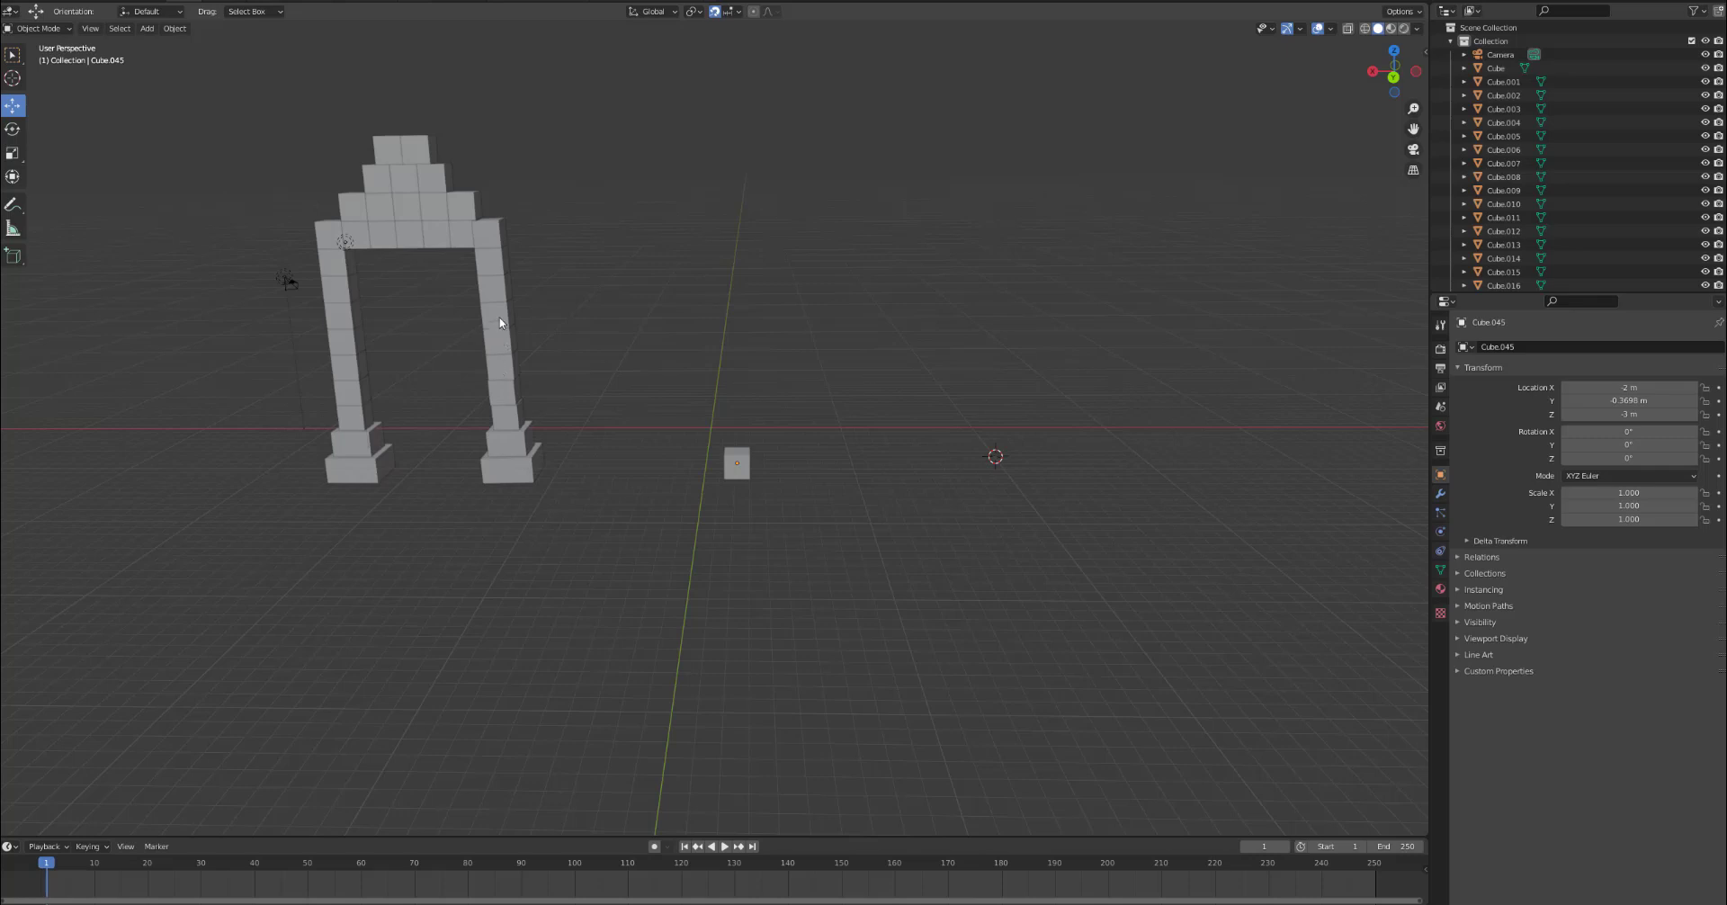
{"action": "mouse_move", "coordinate": [595, 405]}
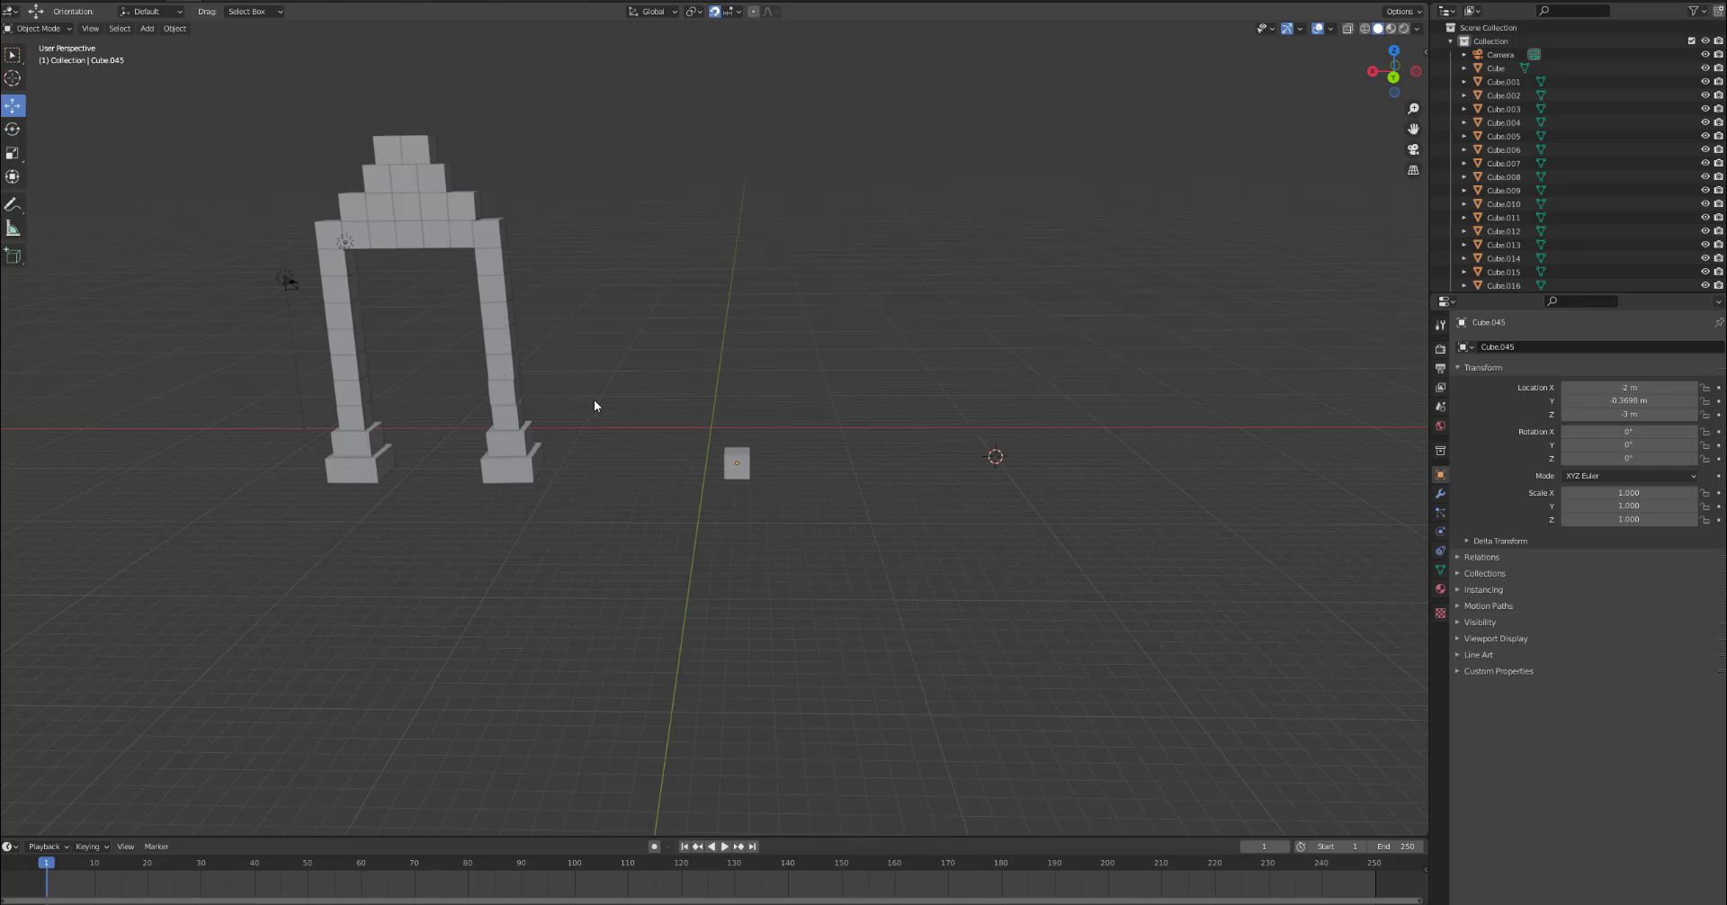
{"action": "mouse_move", "coordinate": [682, 523]}
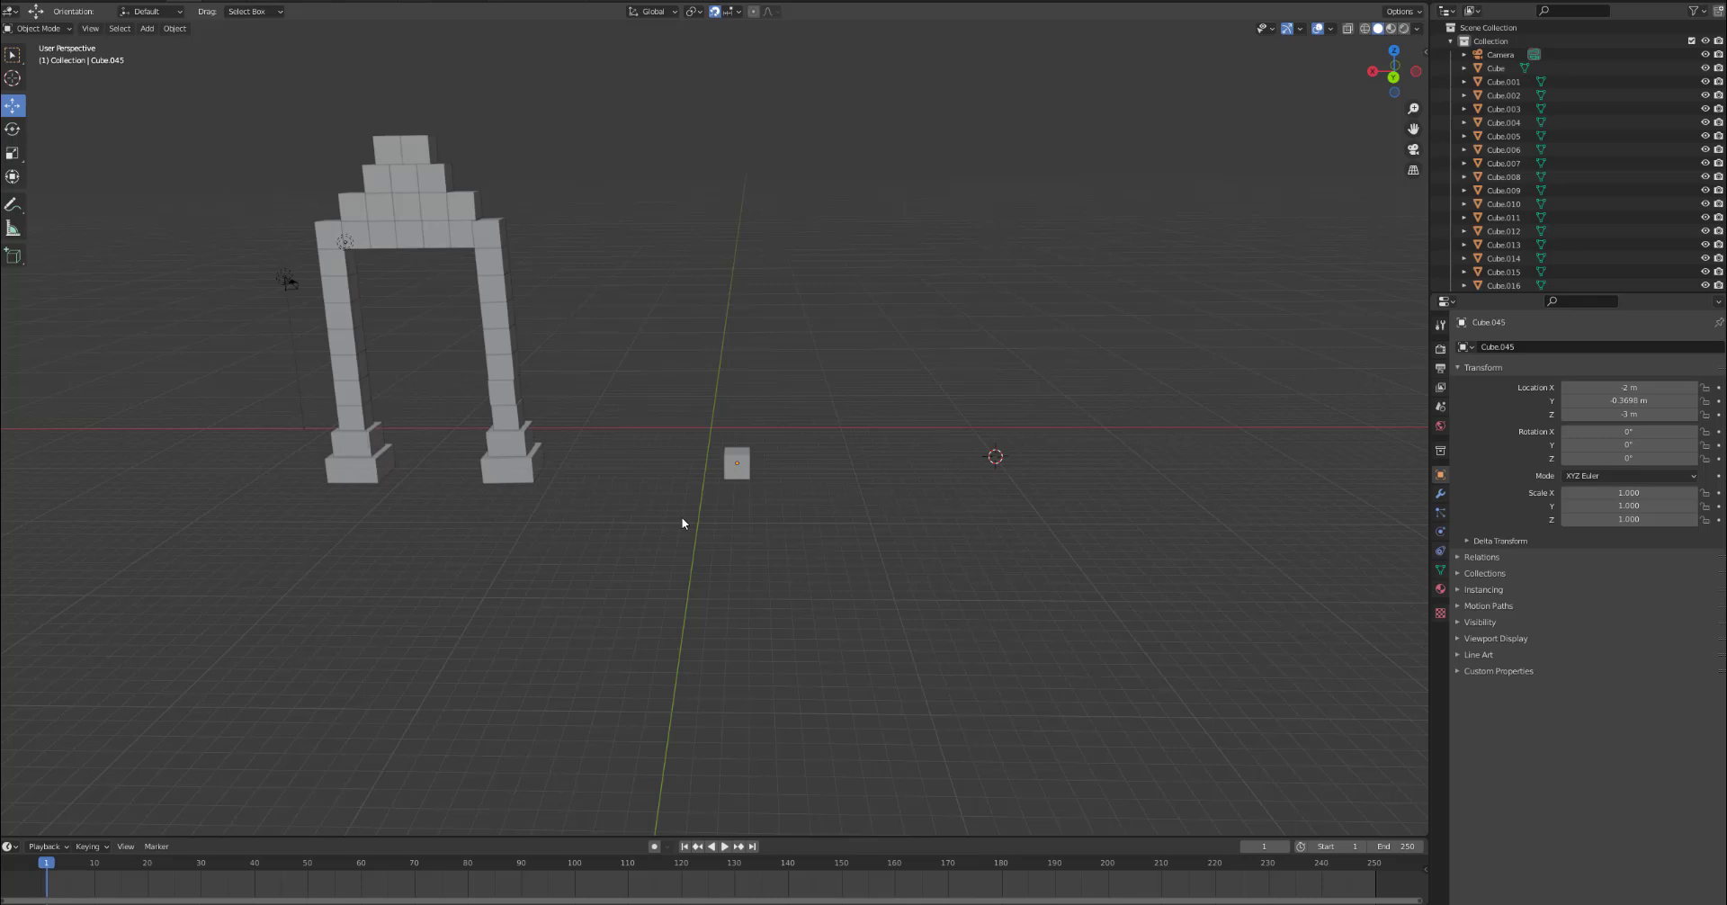
{"action": "mouse_move", "coordinate": [696, 524]}
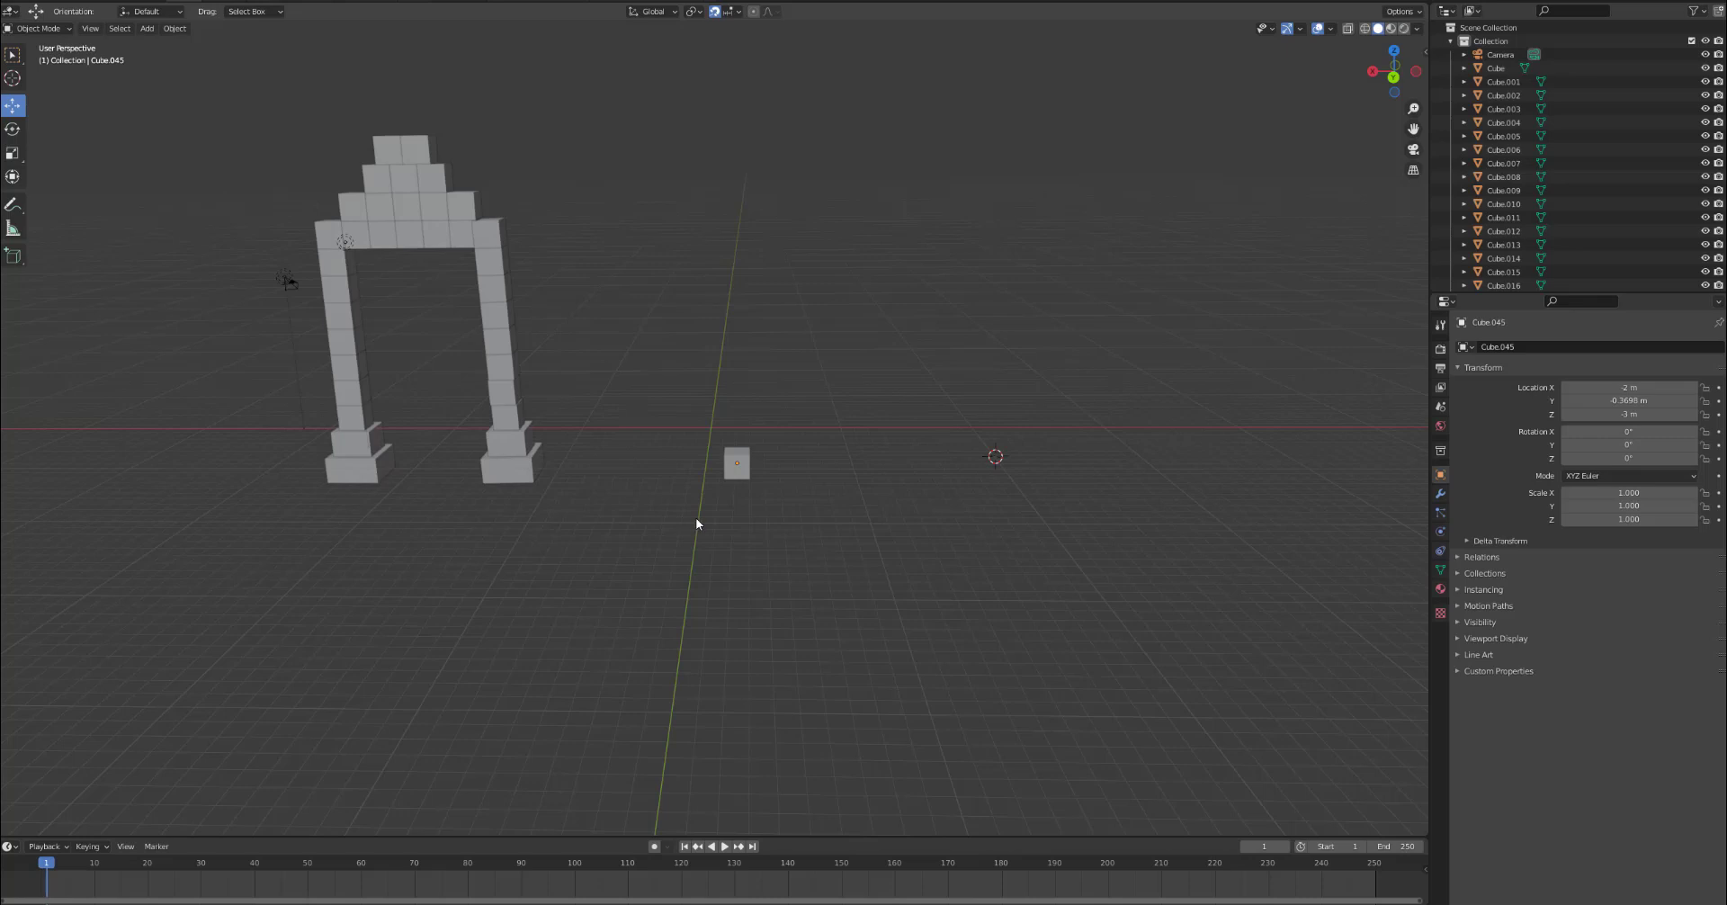
{"action": "mouse_move", "coordinate": [738, 486]}
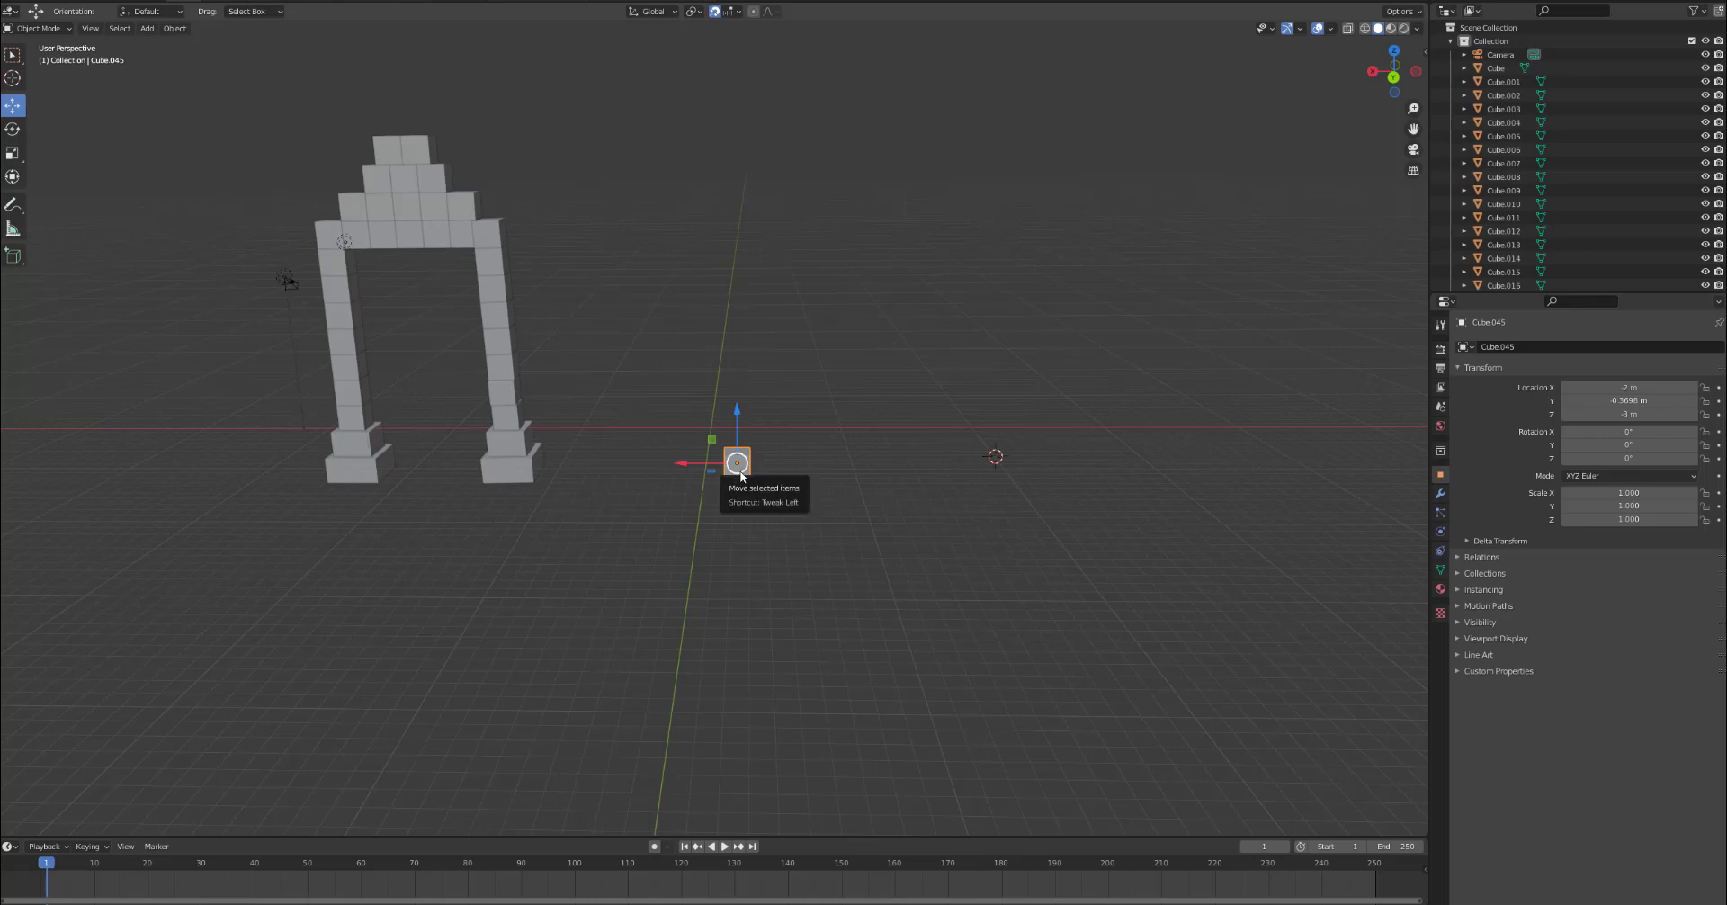
Duplicate the lone cube and lift the copy along Z onto the original.
{"action": "right_click", "coordinate": [736, 460]}
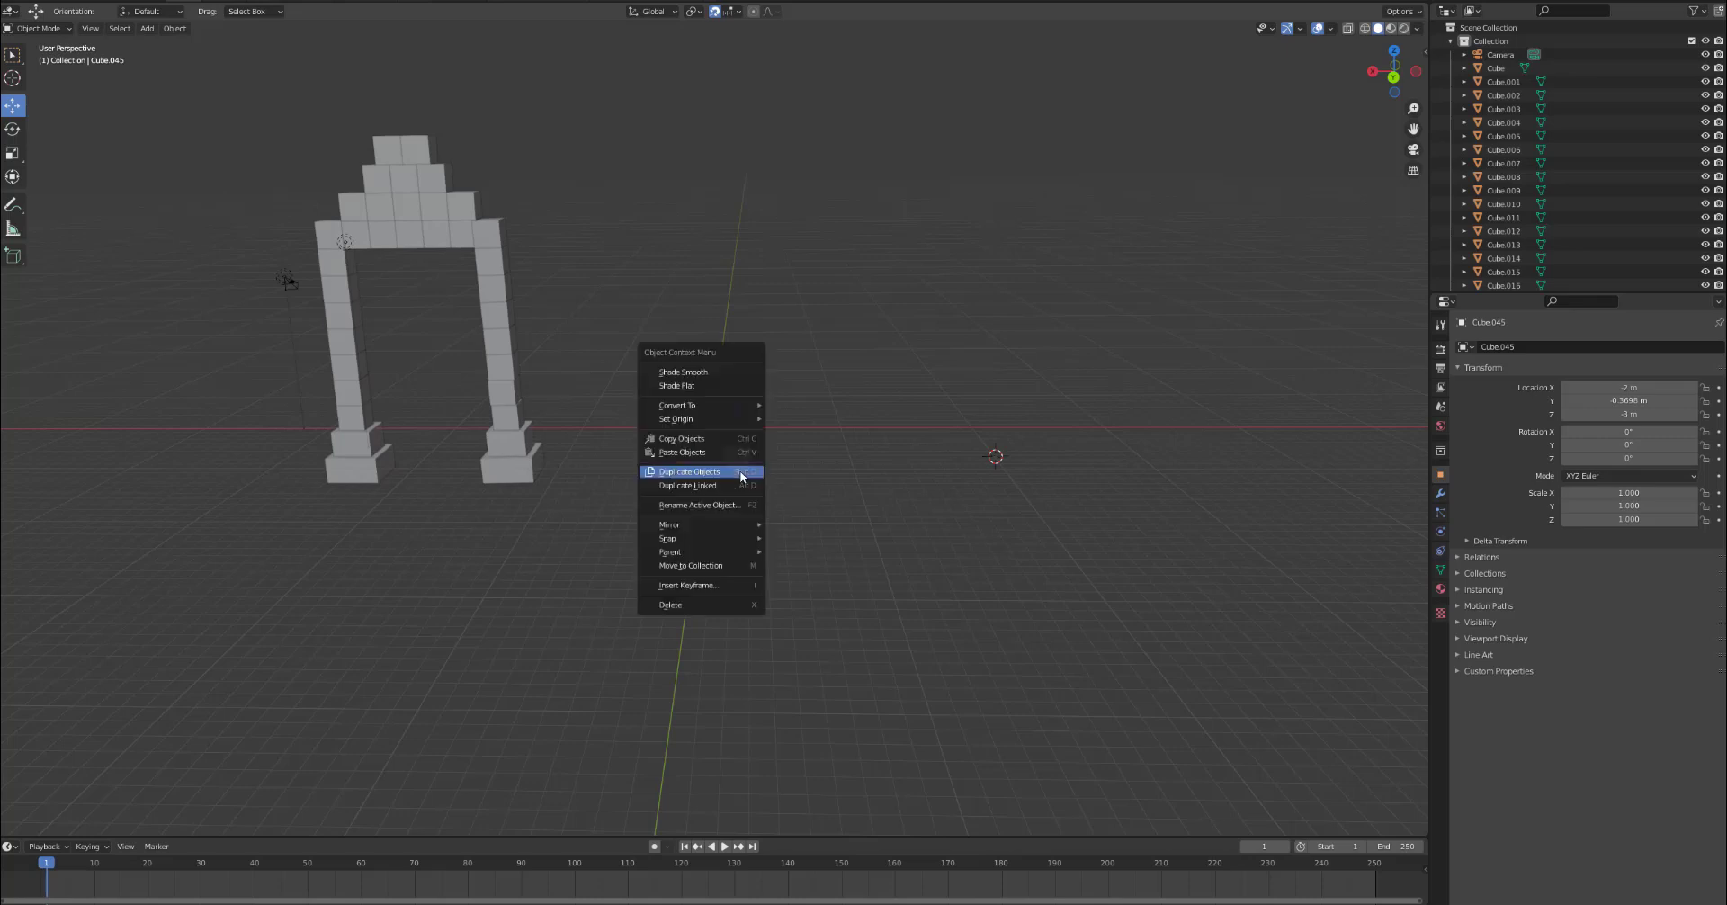
{"action": "left_click", "coordinate": [688, 472]}
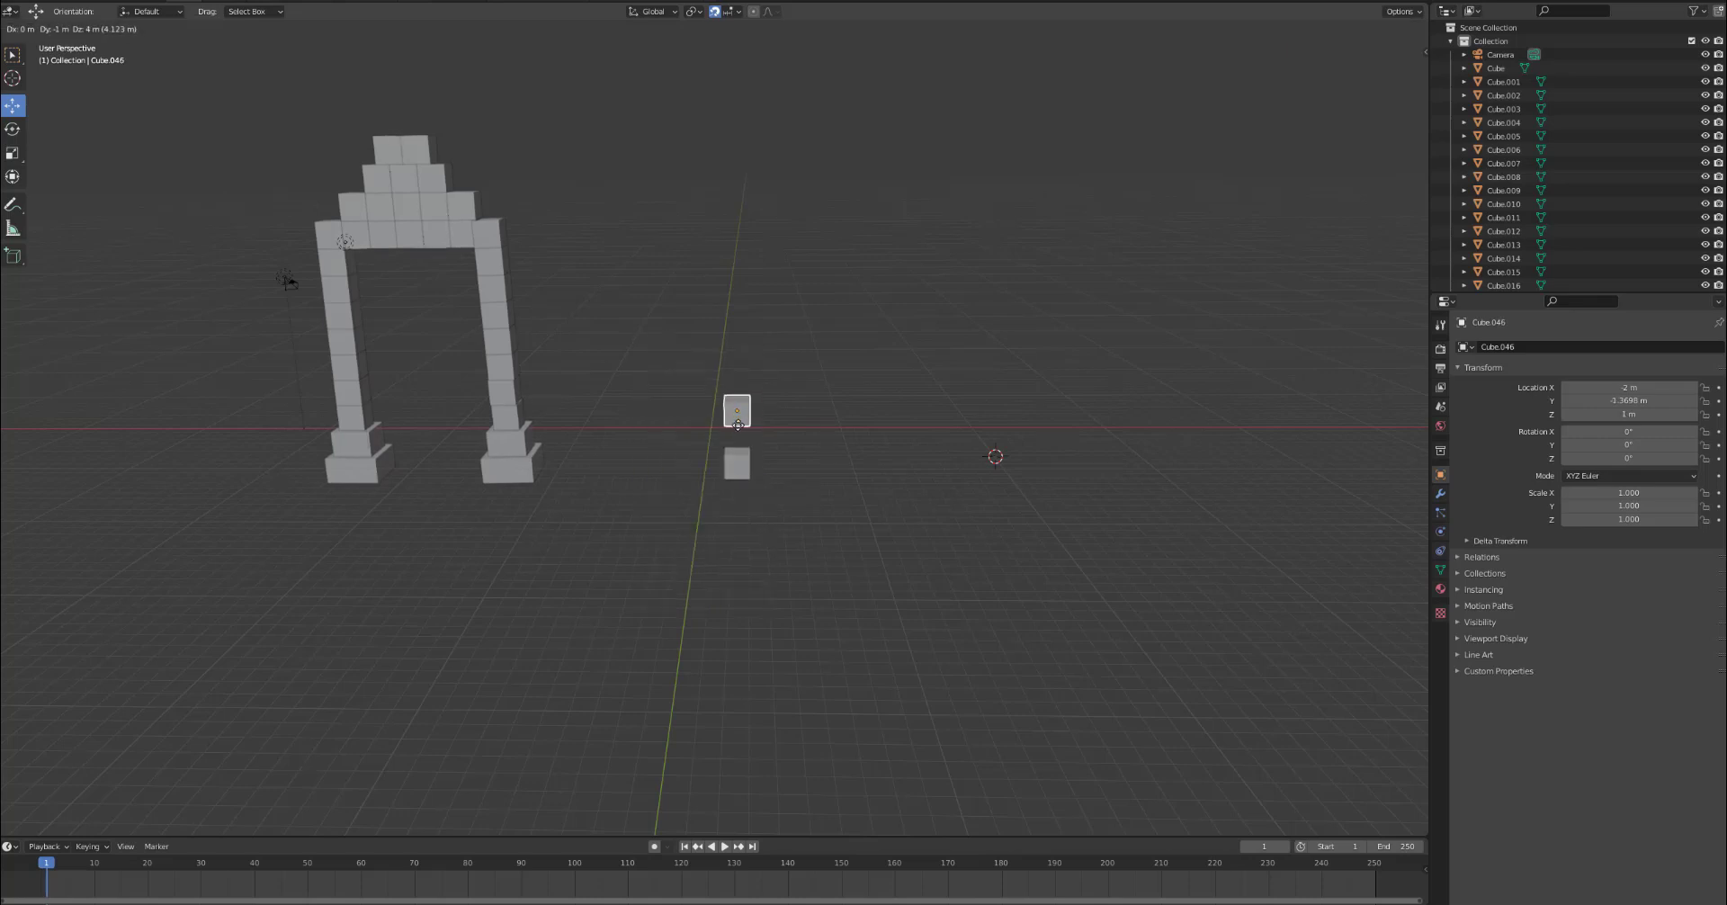
{"action": "left_click_drag", "start_coordinate": [736, 410], "coordinate": [736, 447]}
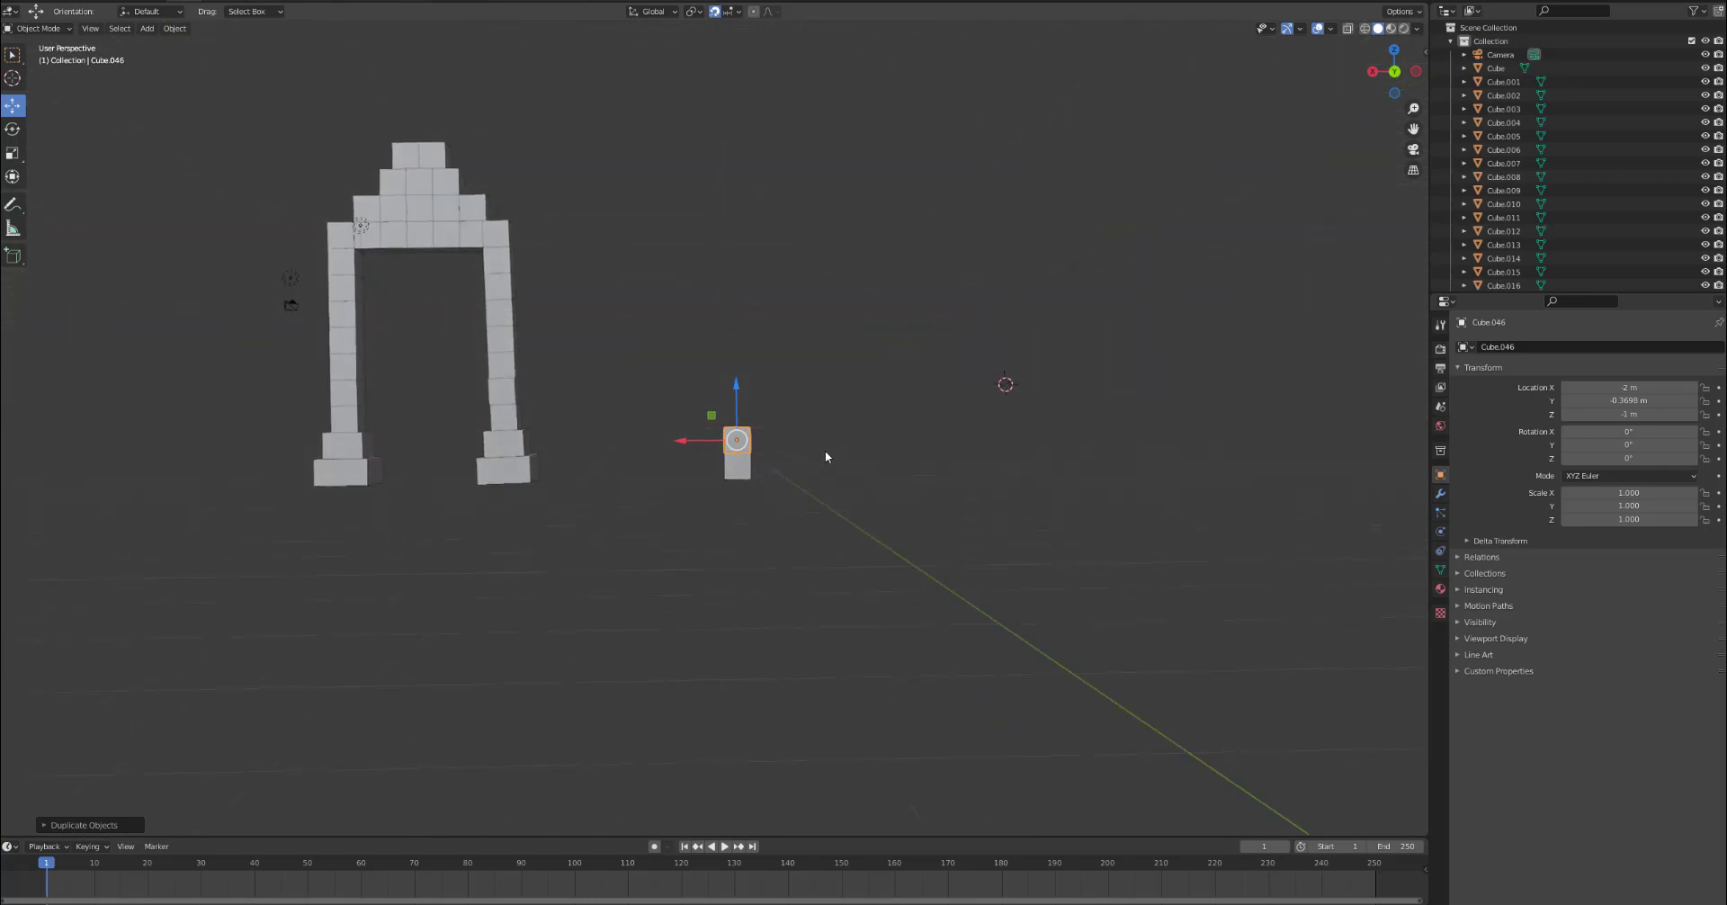
{"action": "mouse_move", "coordinate": [784, 498]}
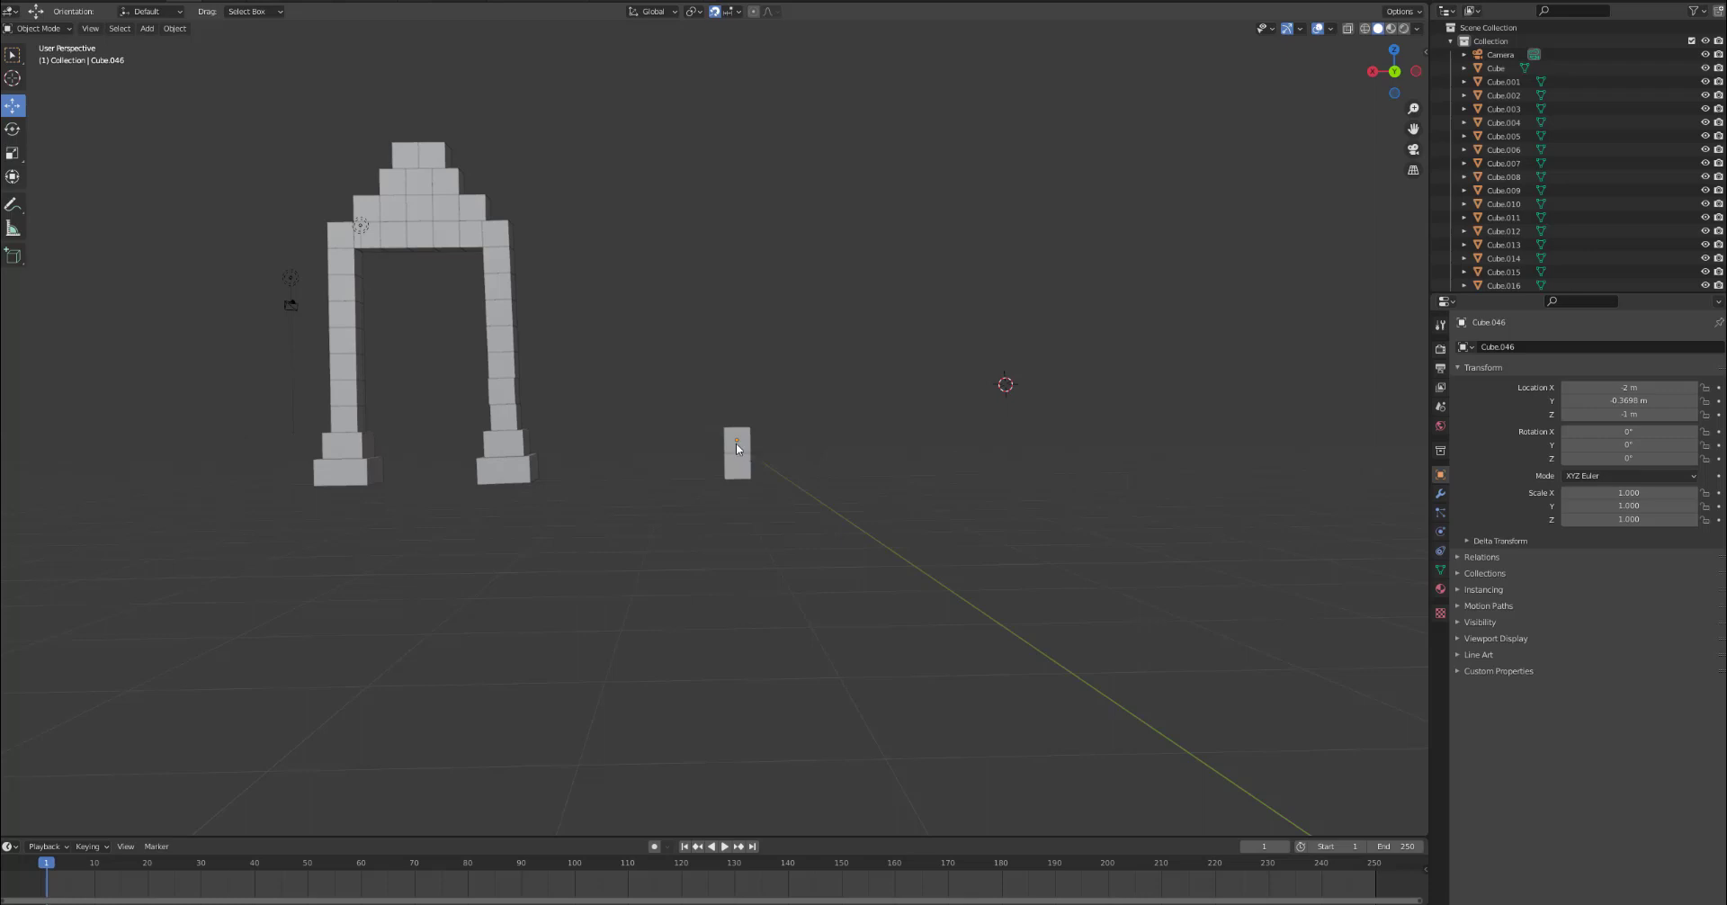
Duplicate the pillar's top cube repeatedly to add further levels.
{"action": "right_click", "coordinate": [737, 448]}
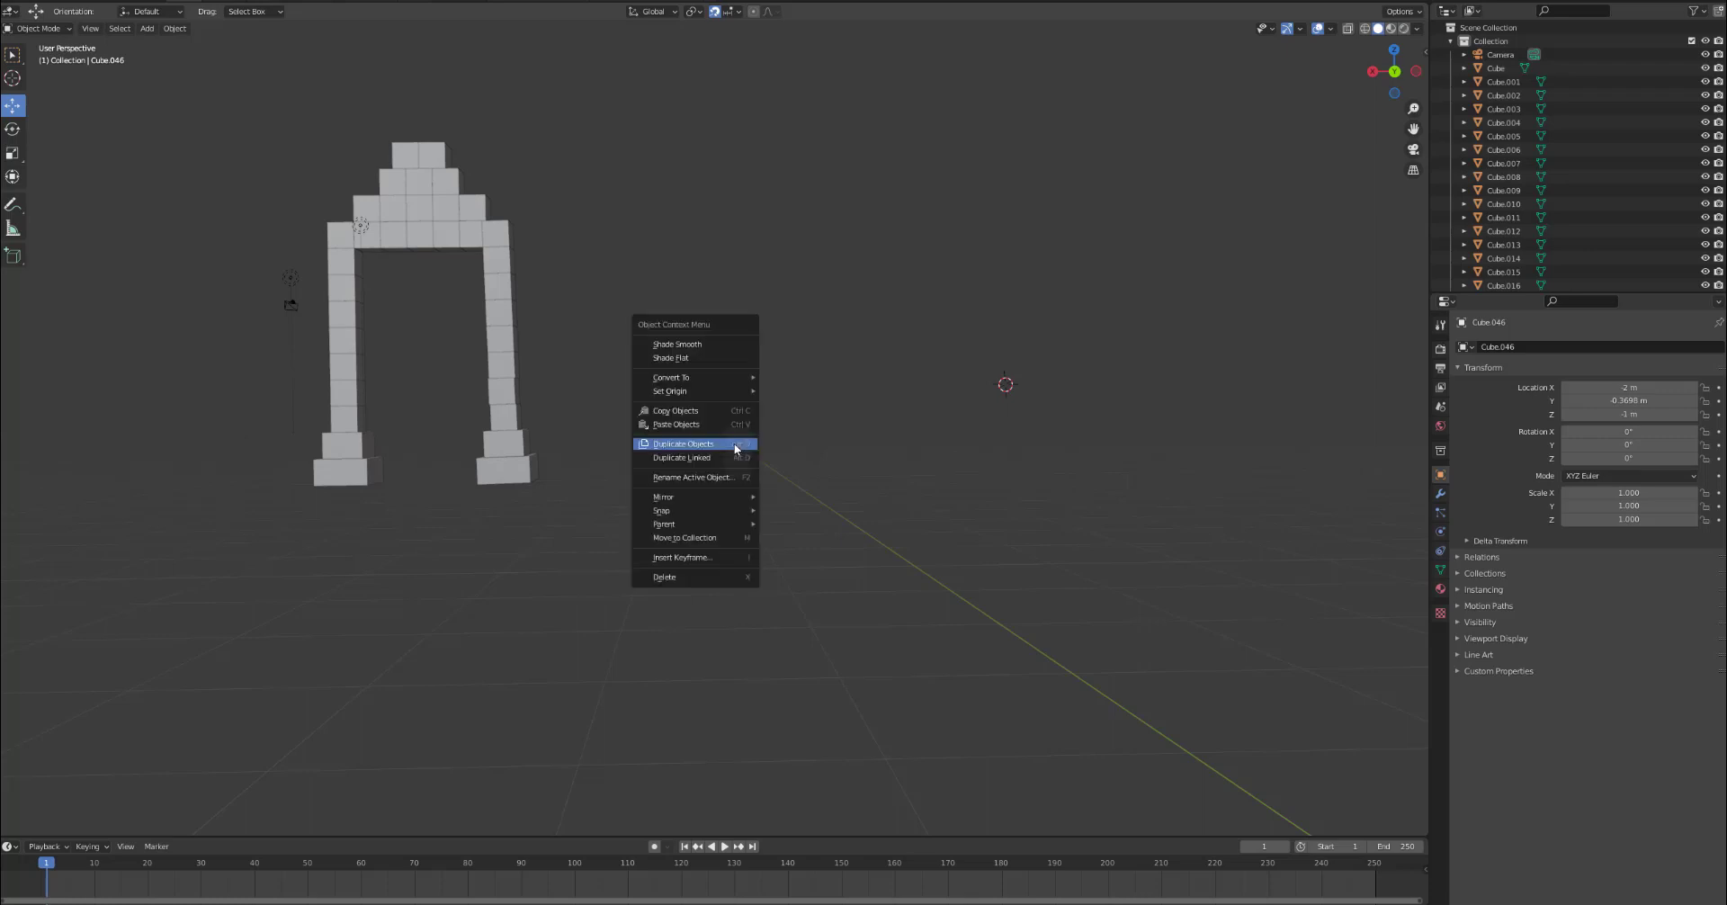
{"action": "left_click", "coordinate": [682, 442]}
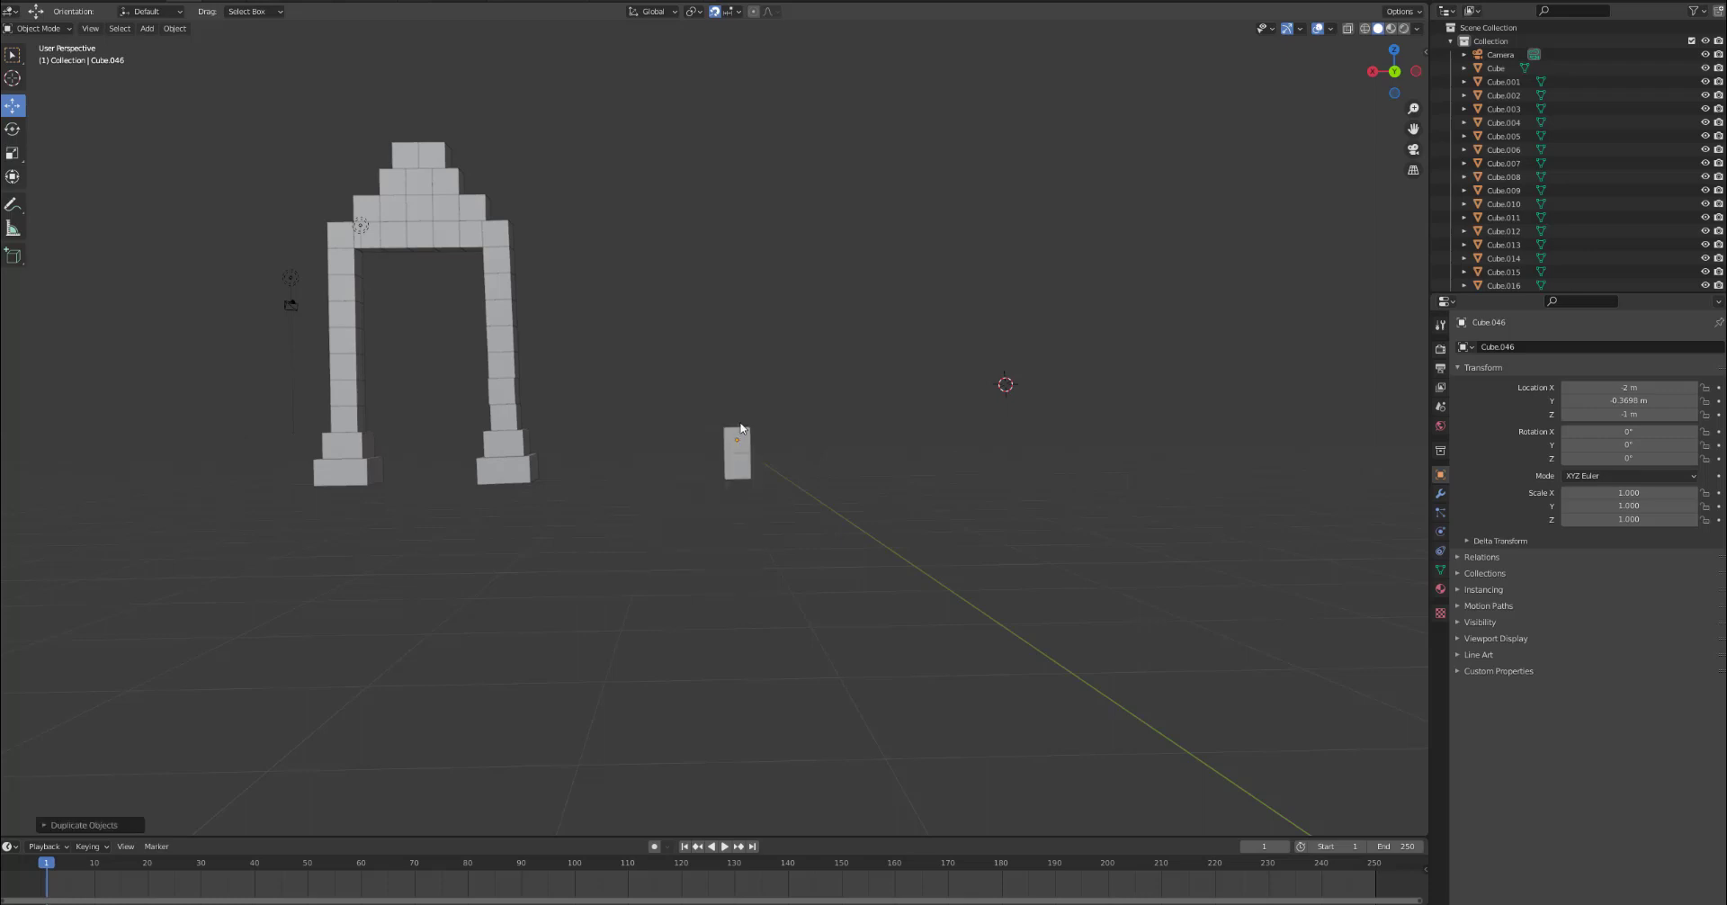
{"action": "left_click", "coordinate": [737, 446]}
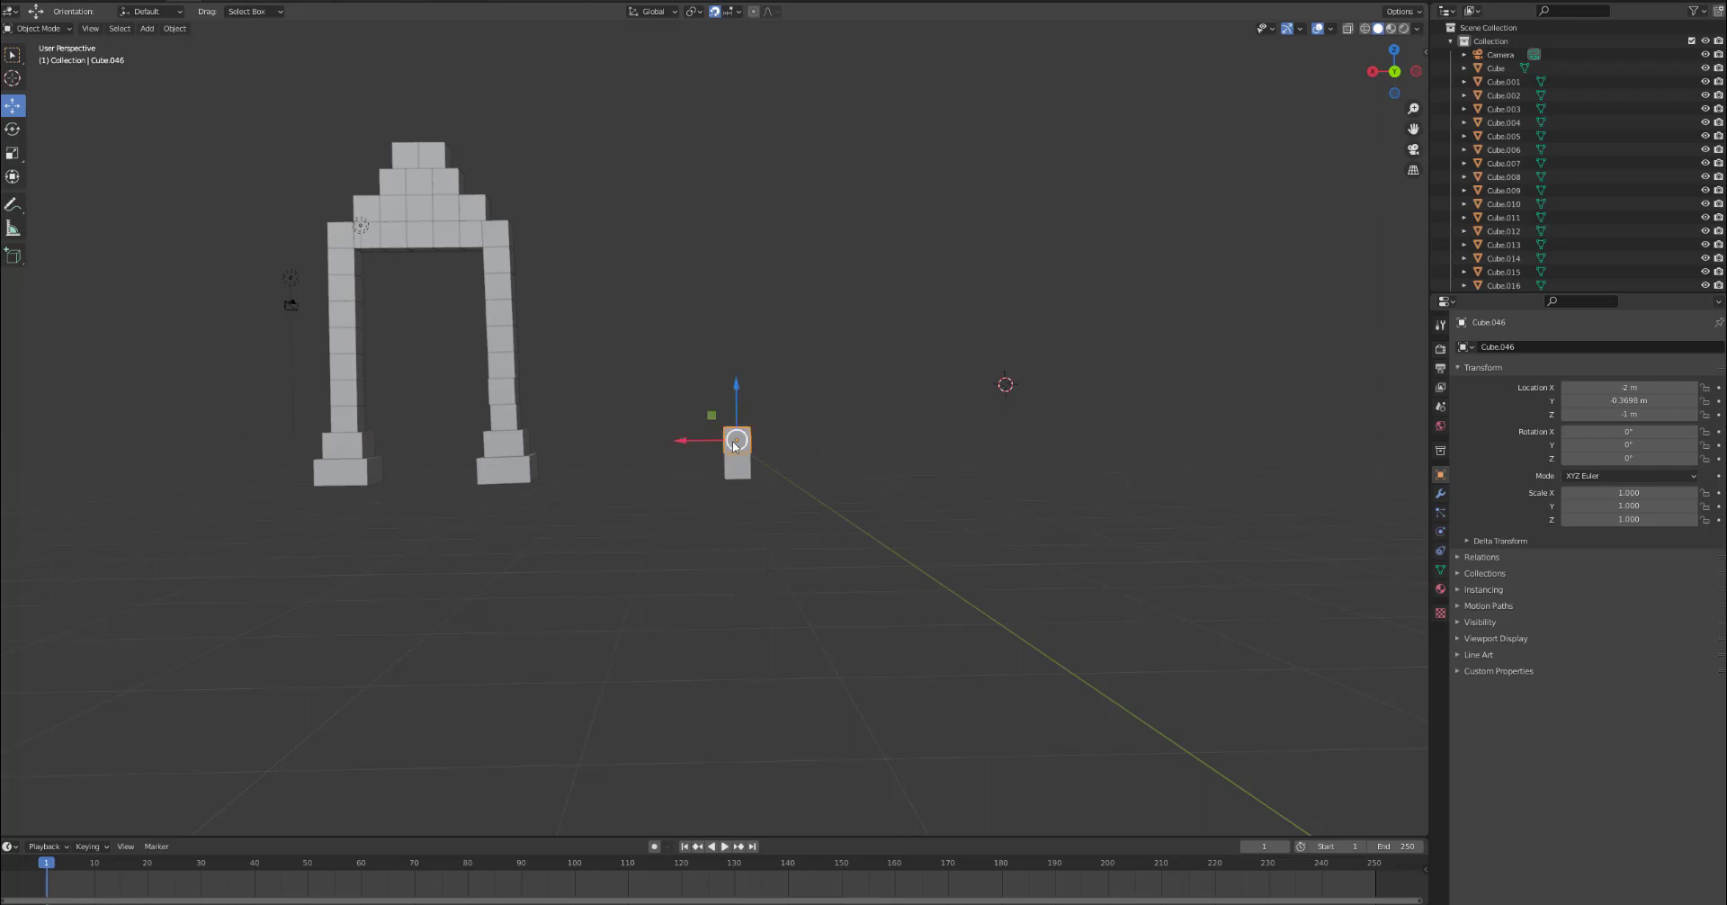
{"action": "right_click", "coordinate": [735, 441]}
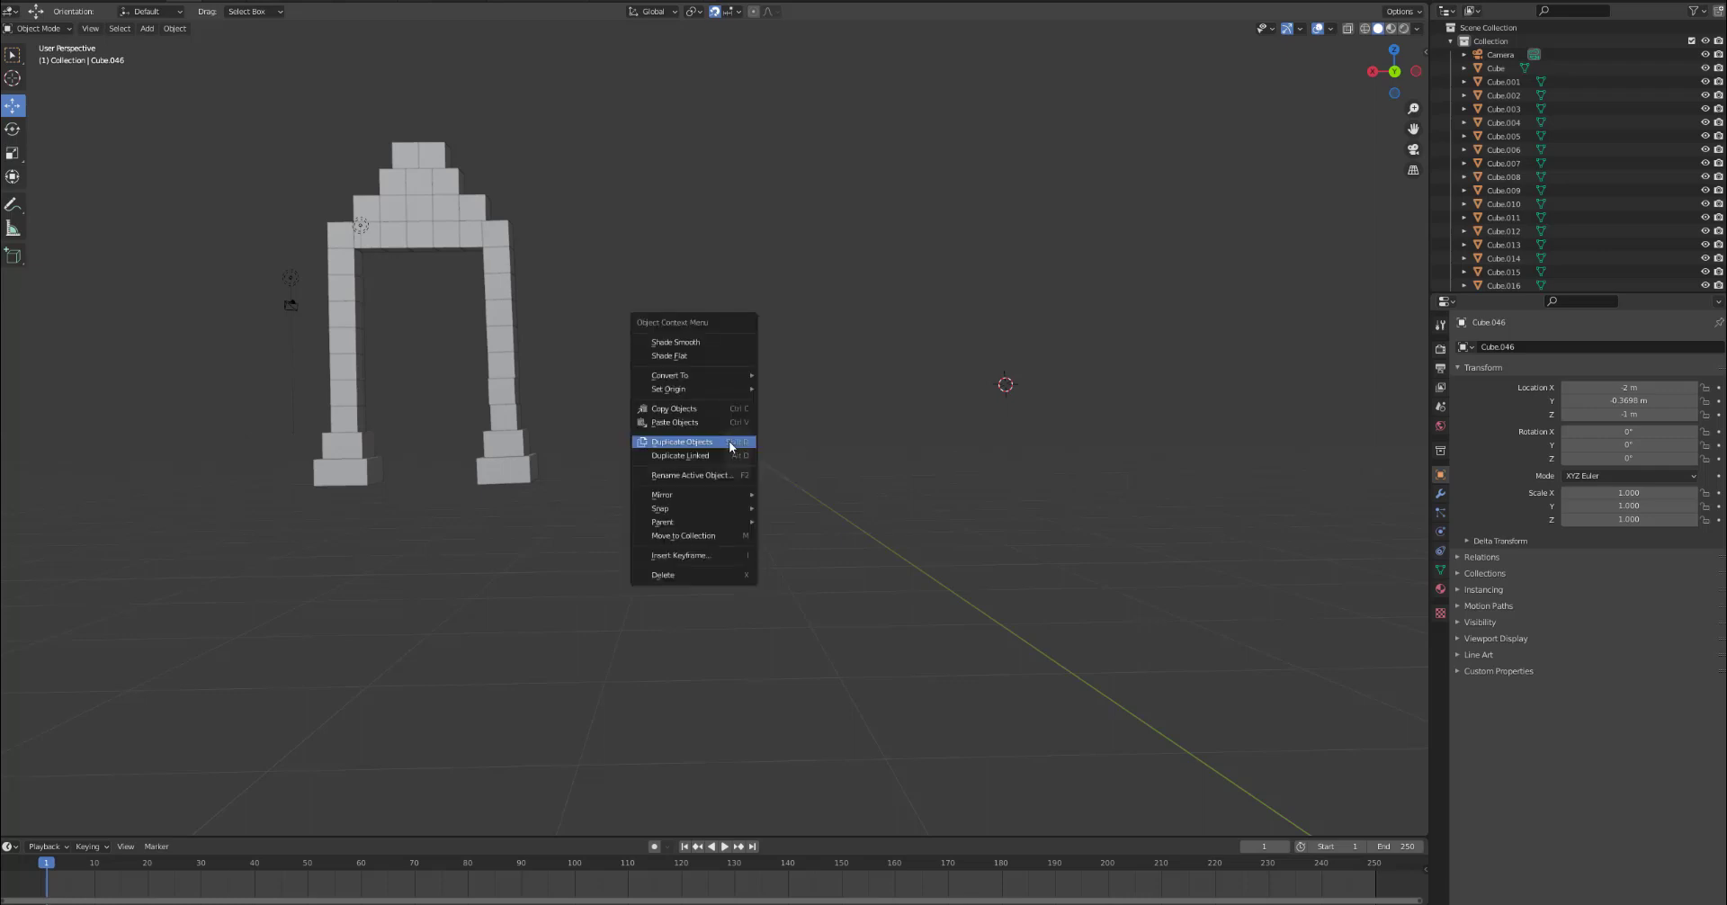
{"action": "left_click", "coordinate": [681, 442]}
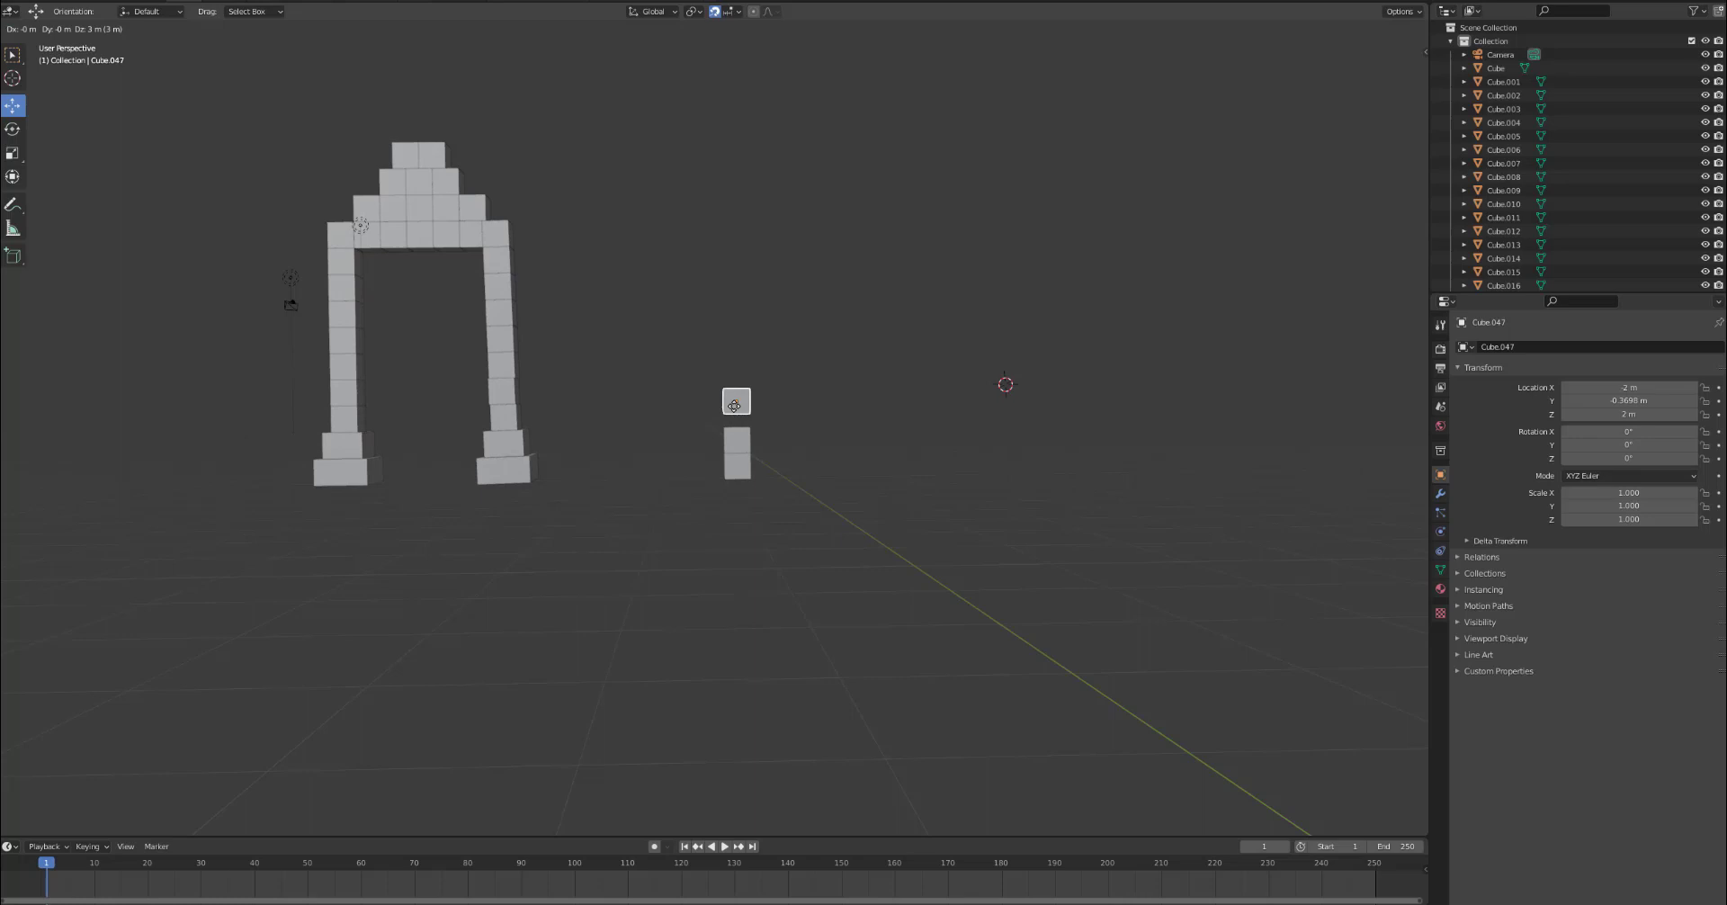
Keep copying the newest top block and raising each copy onto the pillar top.
{"action": "right_click", "coordinate": [735, 402]}
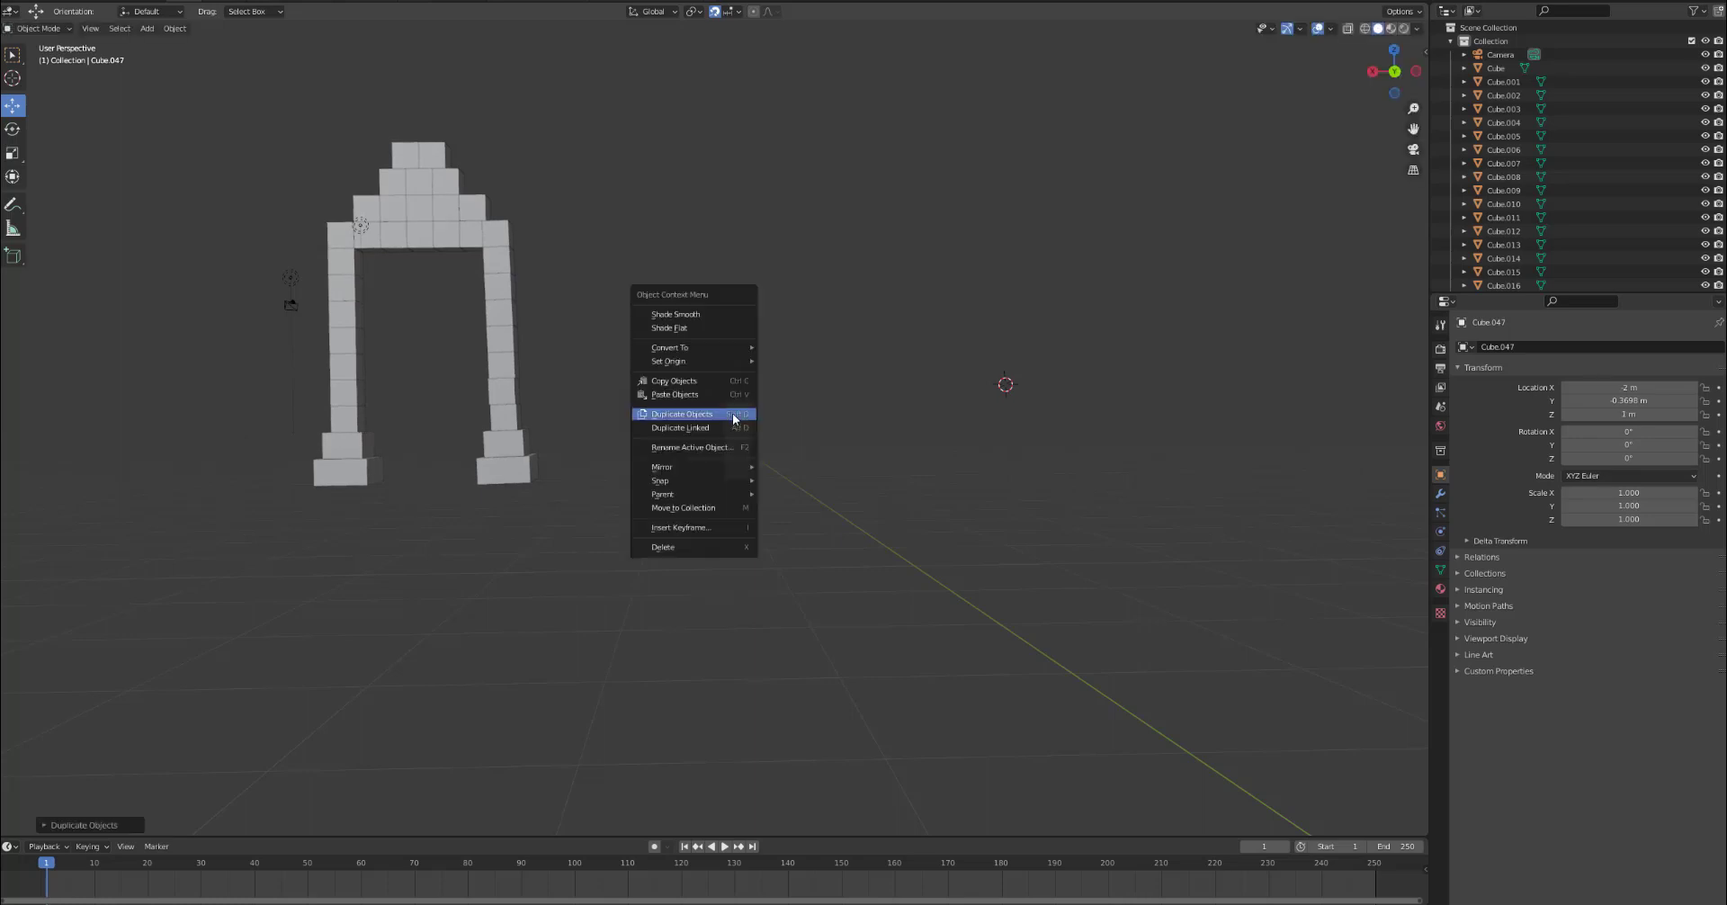
{"action": "left_click", "coordinate": [681, 414]}
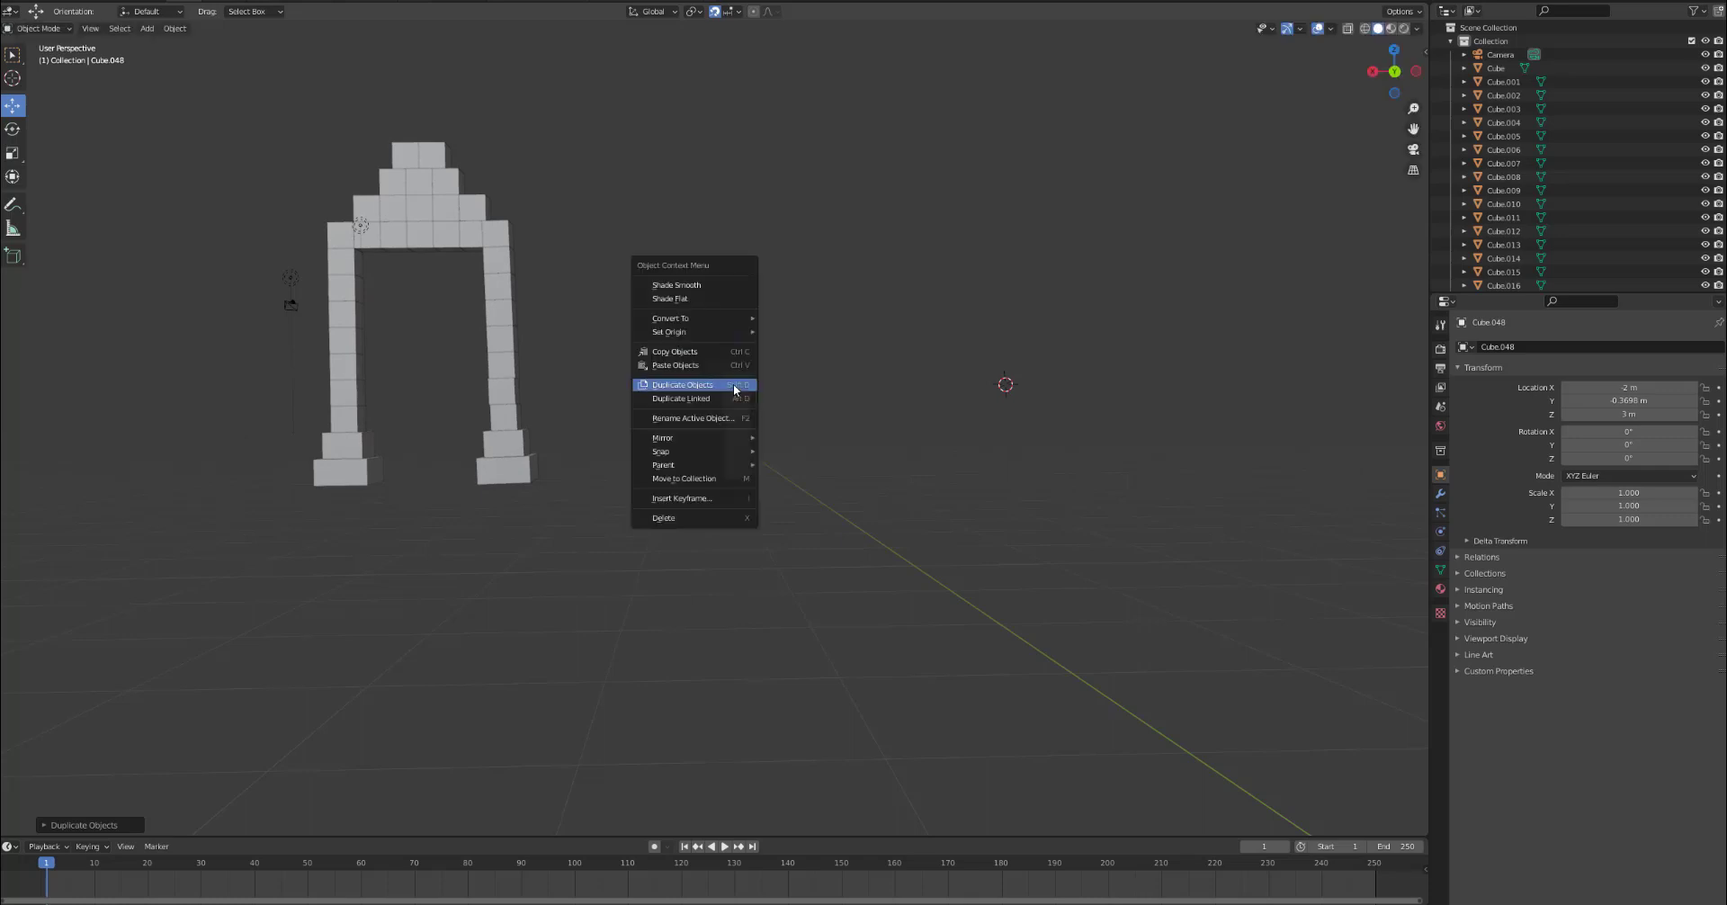
{"action": "left_click", "coordinate": [680, 384]}
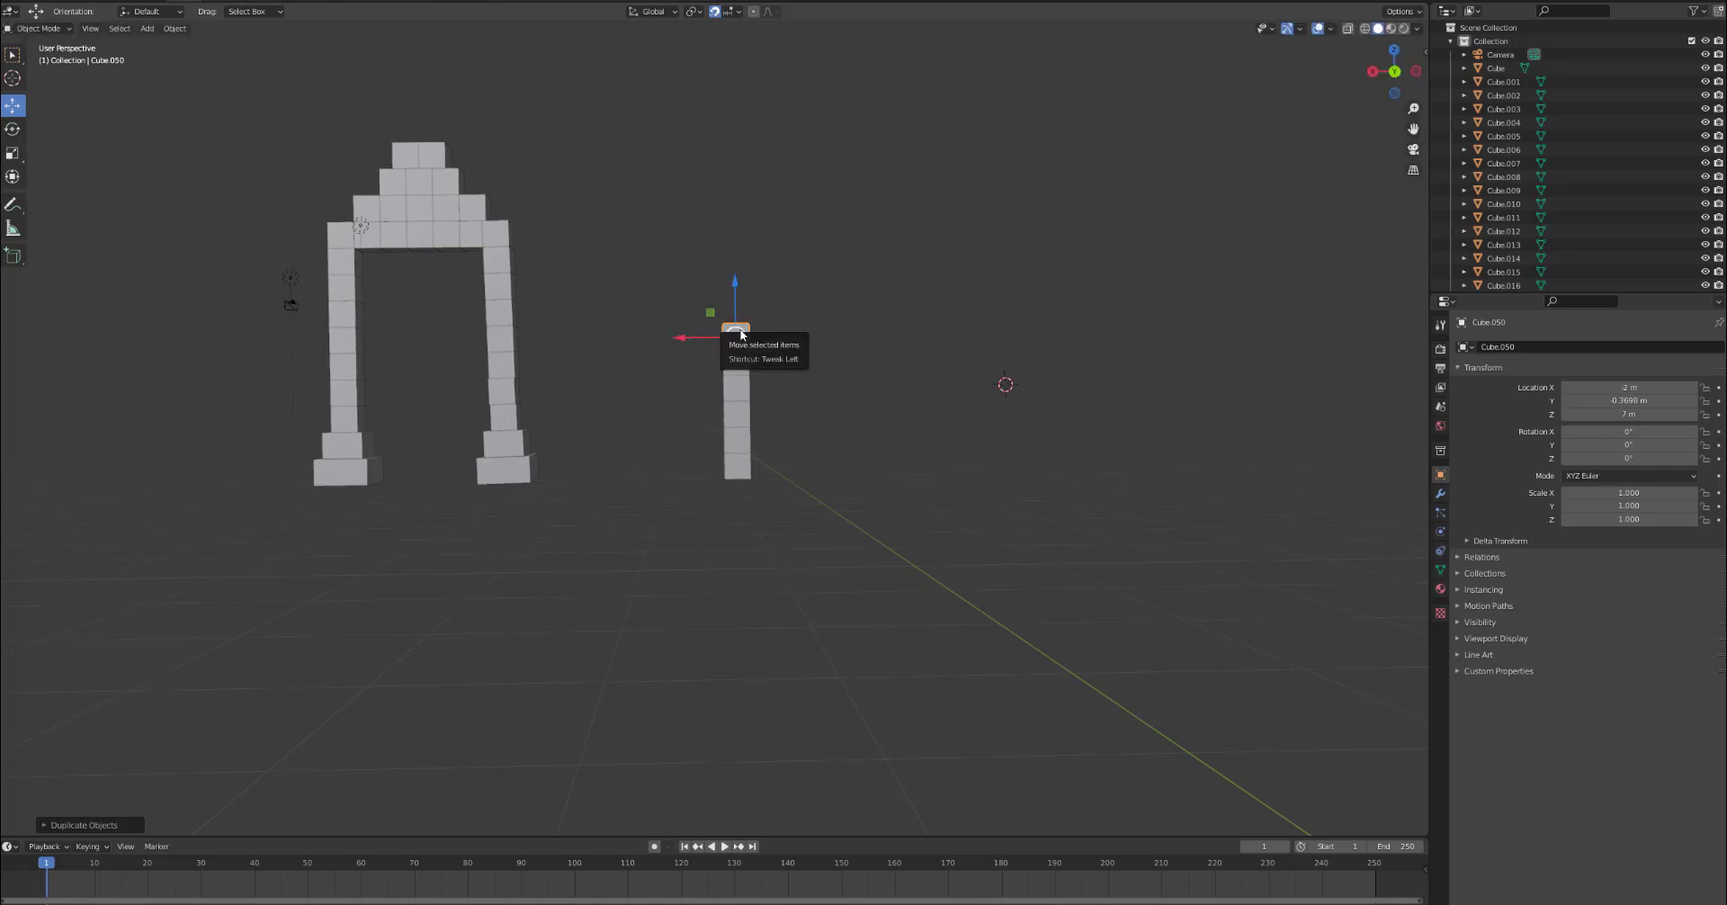
{"action": "left_click_drag", "start_coordinate": [736, 335], "coordinate": [735, 311]}
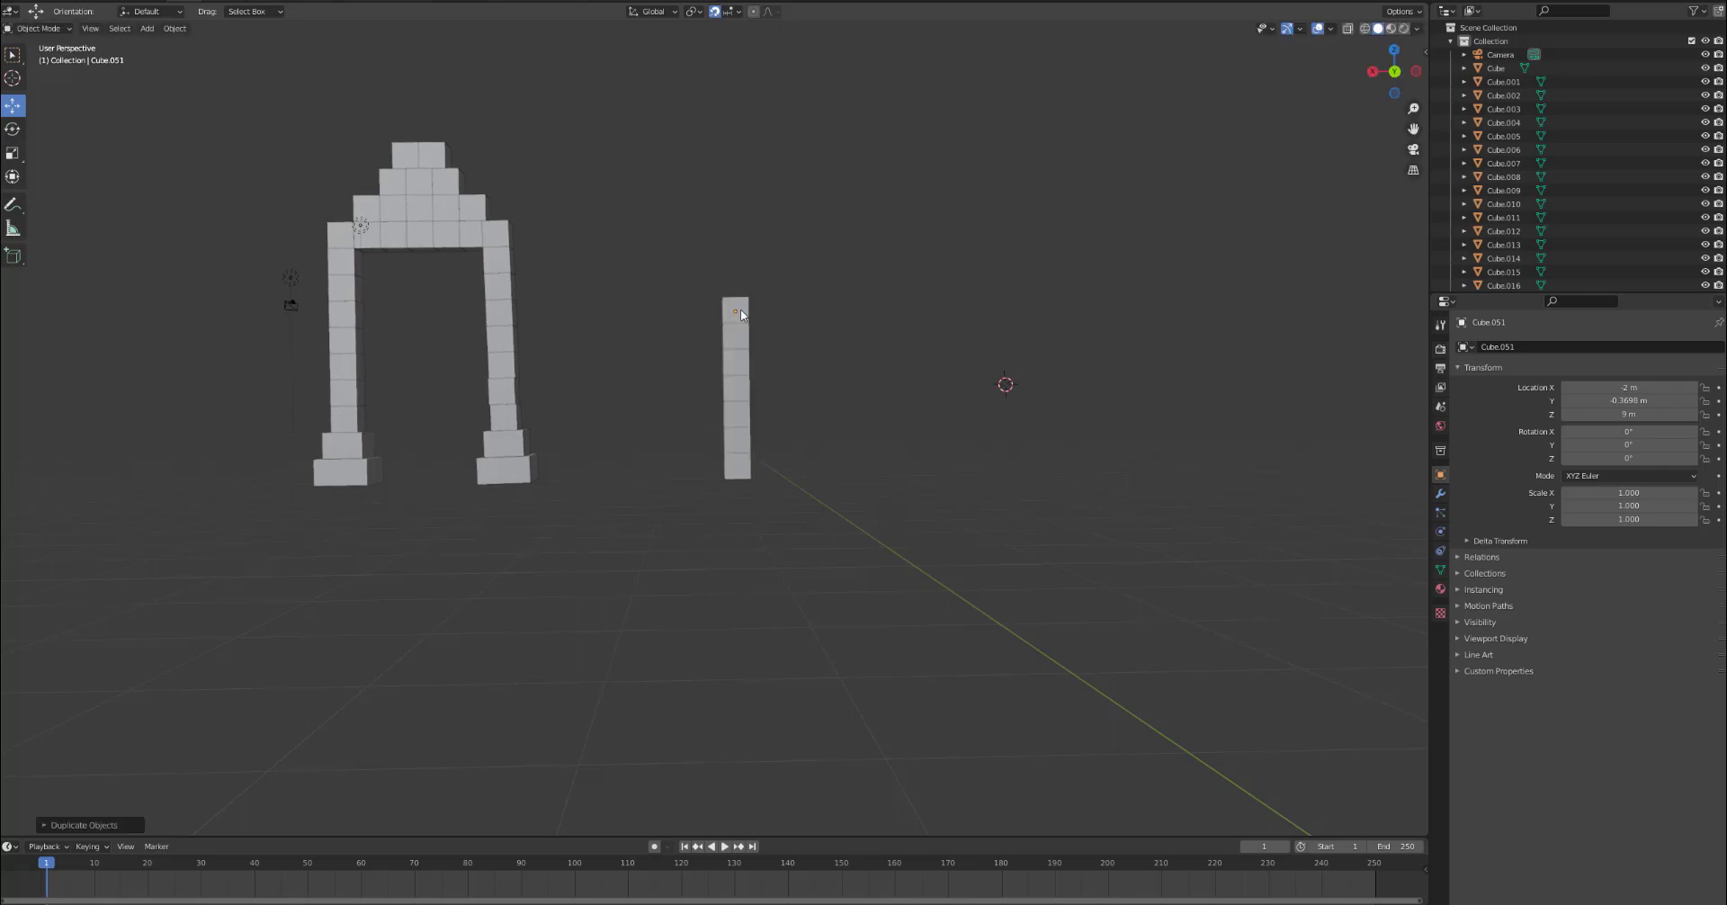
{"action": "left_click", "coordinate": [736, 311]}
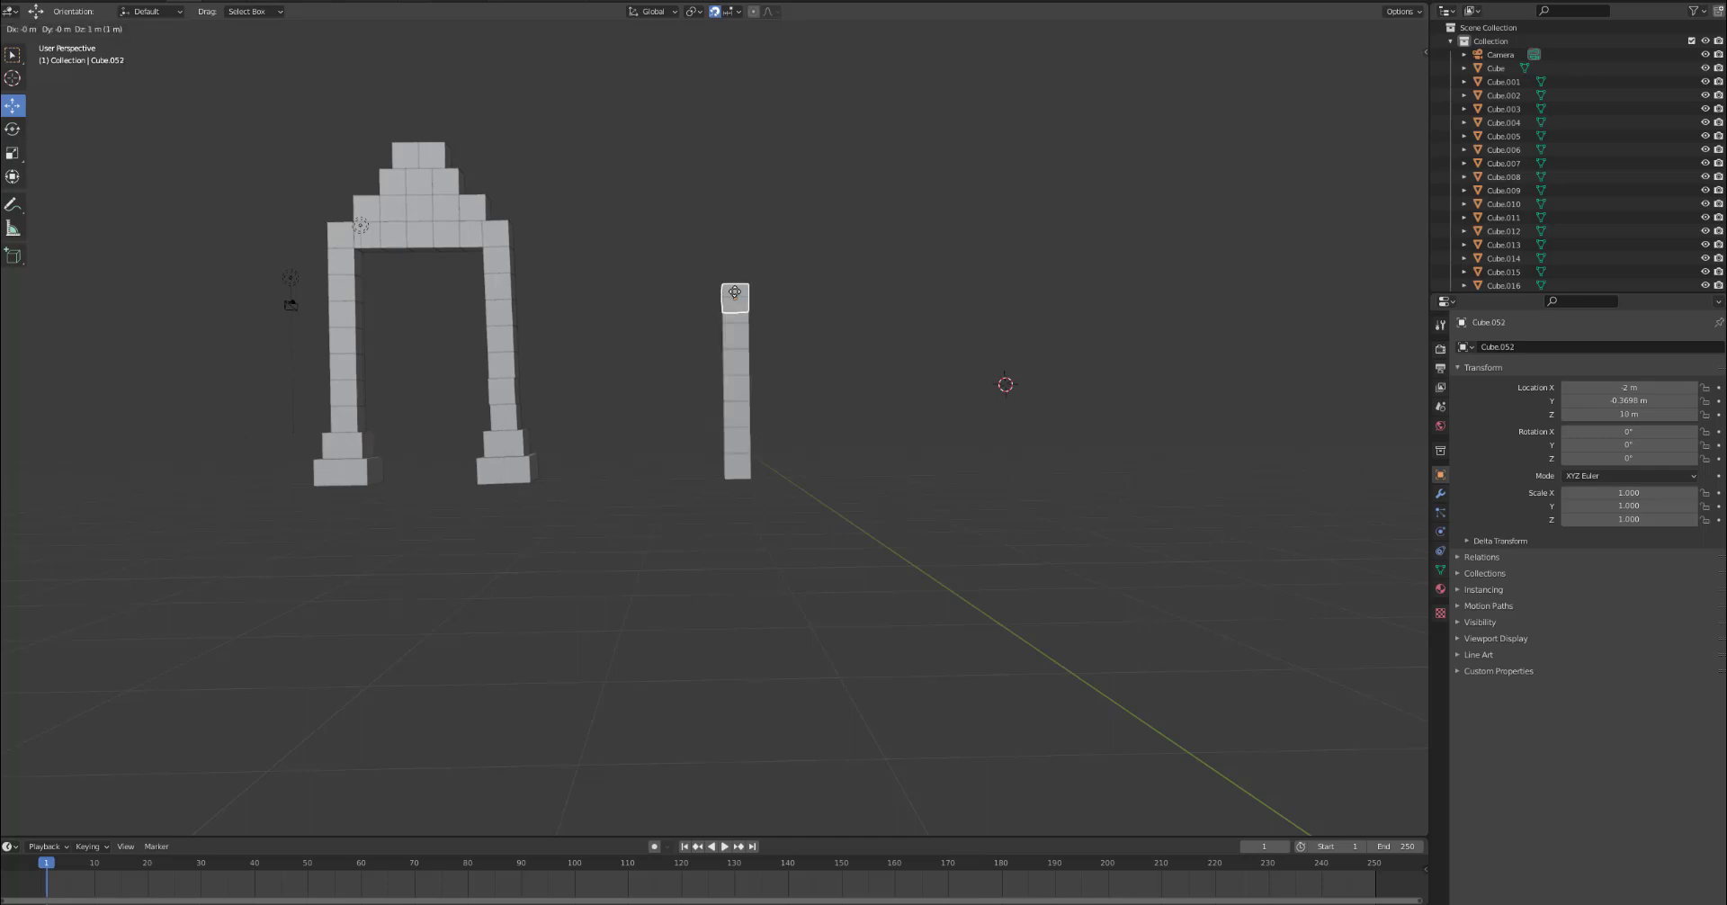
{"action": "left_click_drag", "start_coordinate": [734, 293], "coordinate": [734, 271]}
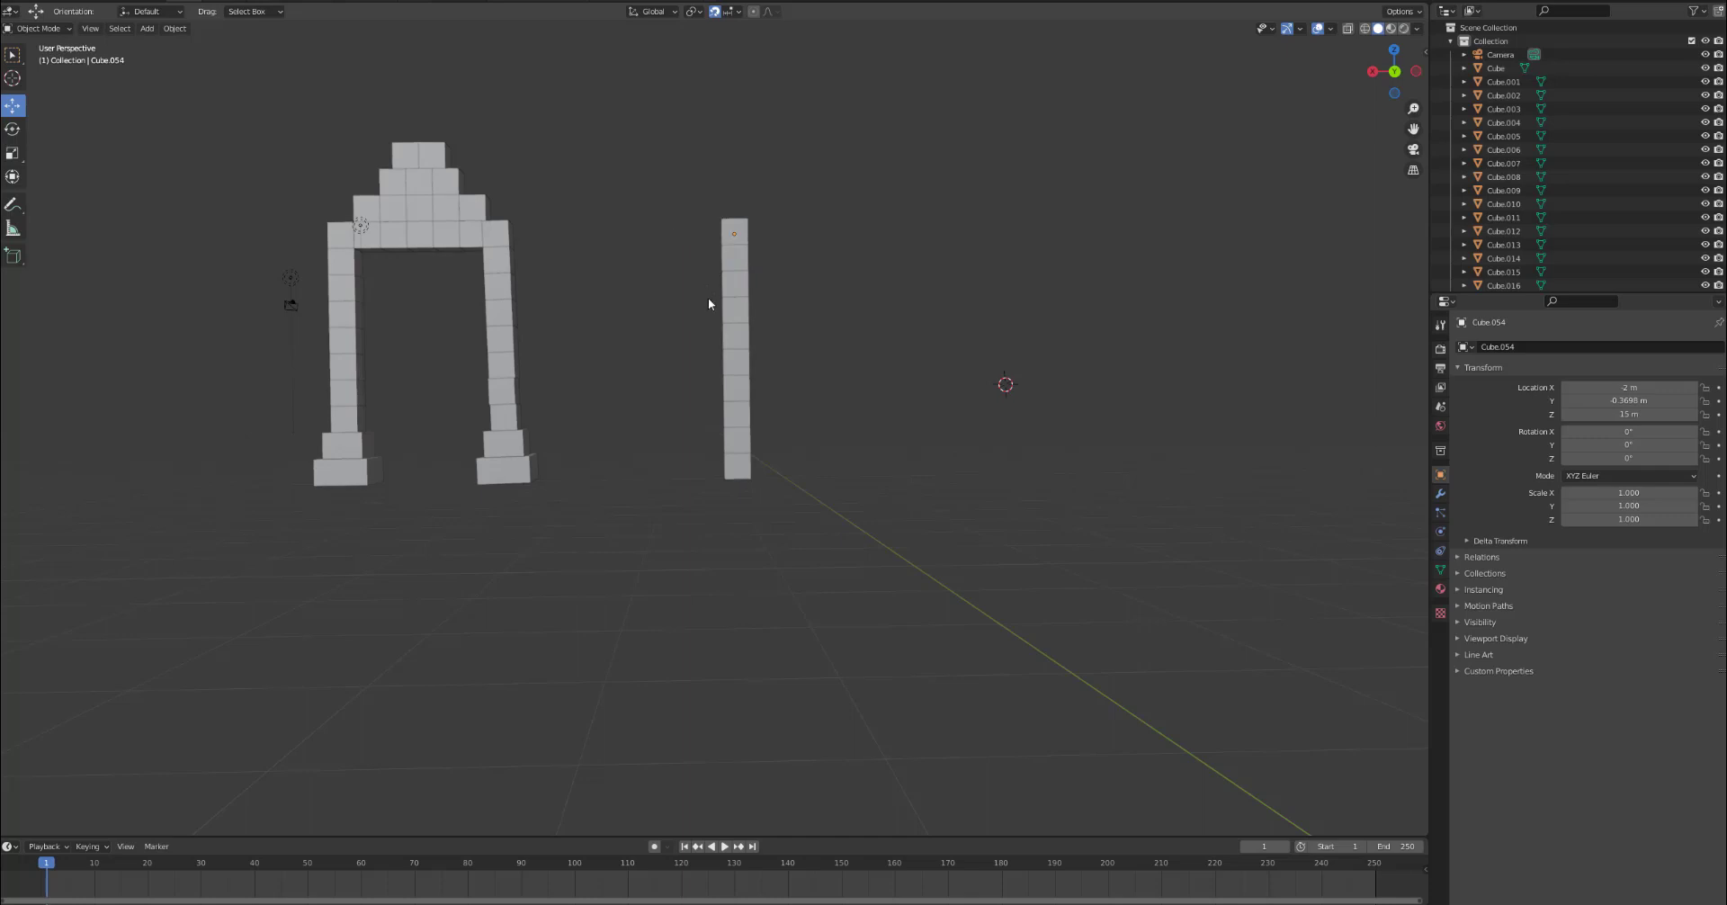
{"action": "mouse_move", "coordinate": [877, 372]}
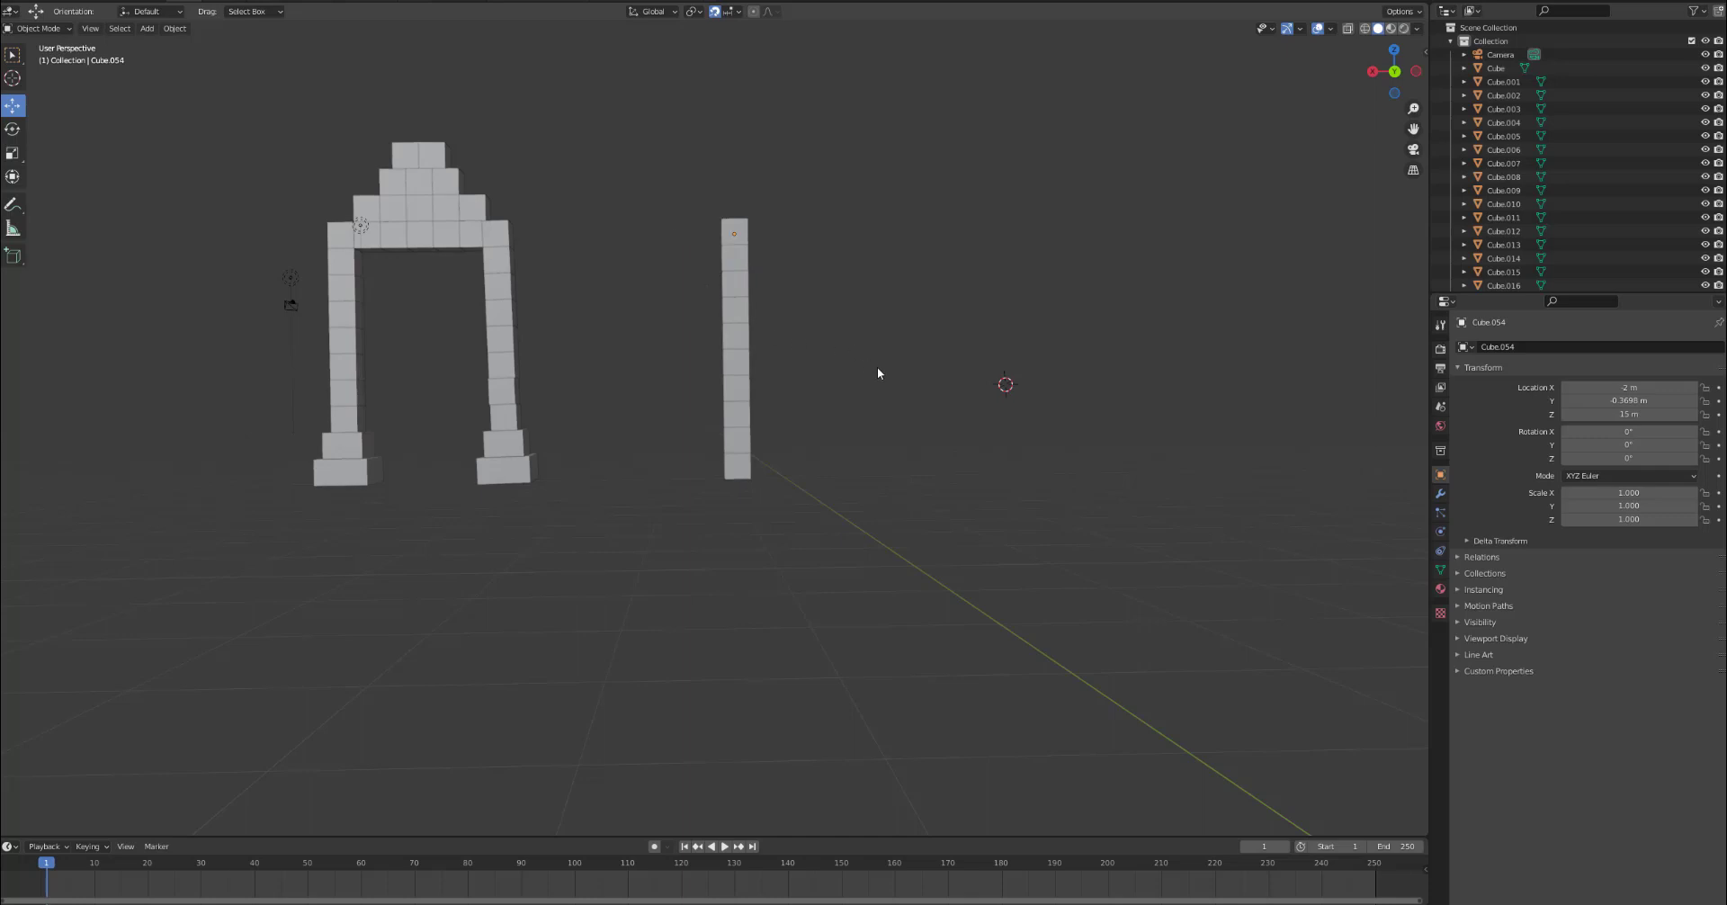